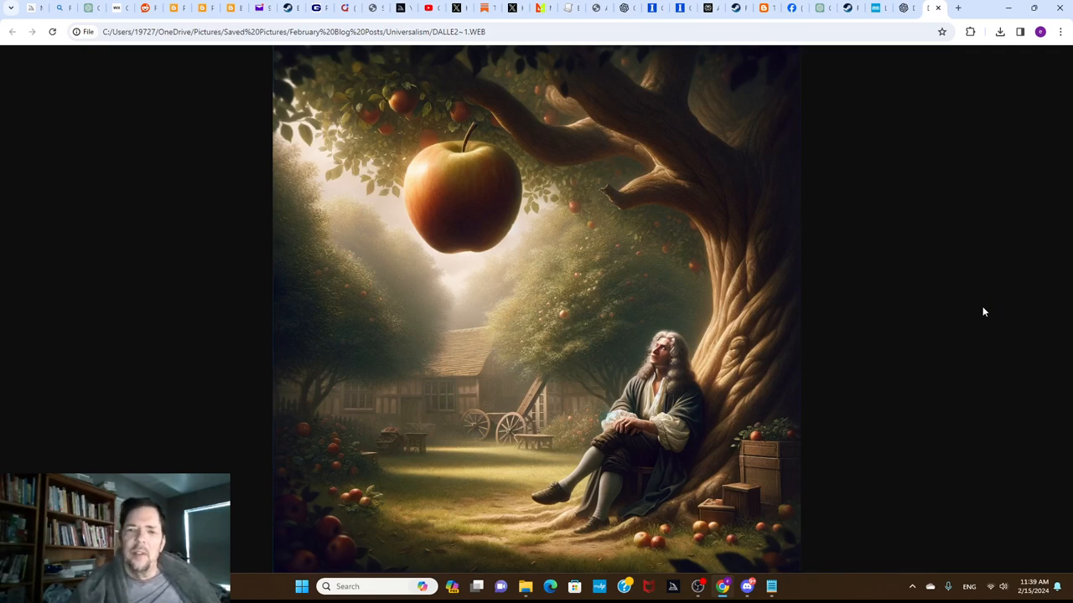
mouse_move(968, 316)
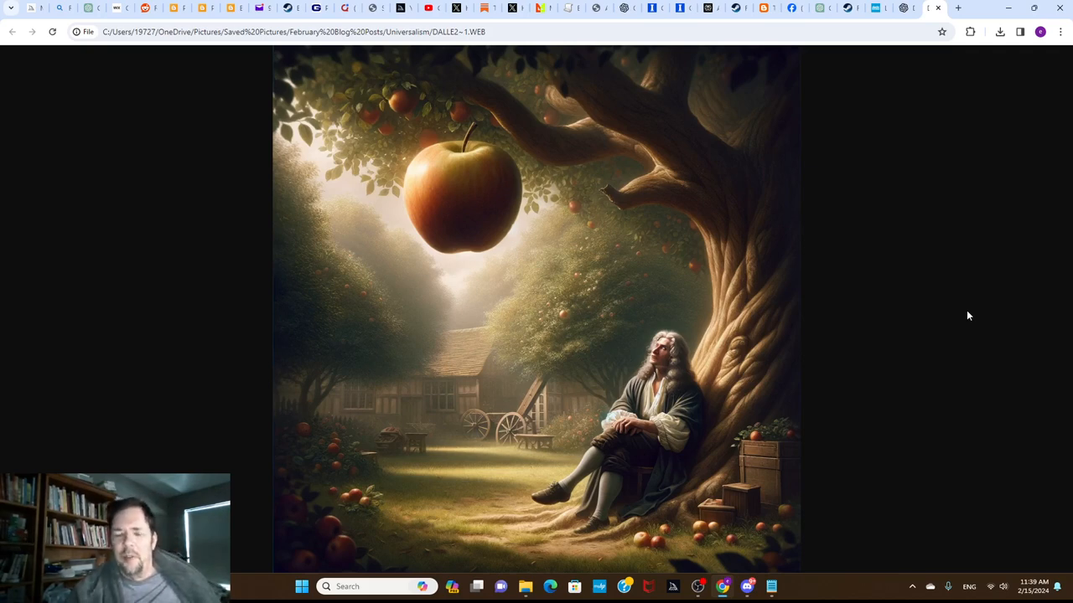
mouse_move(960, 307)
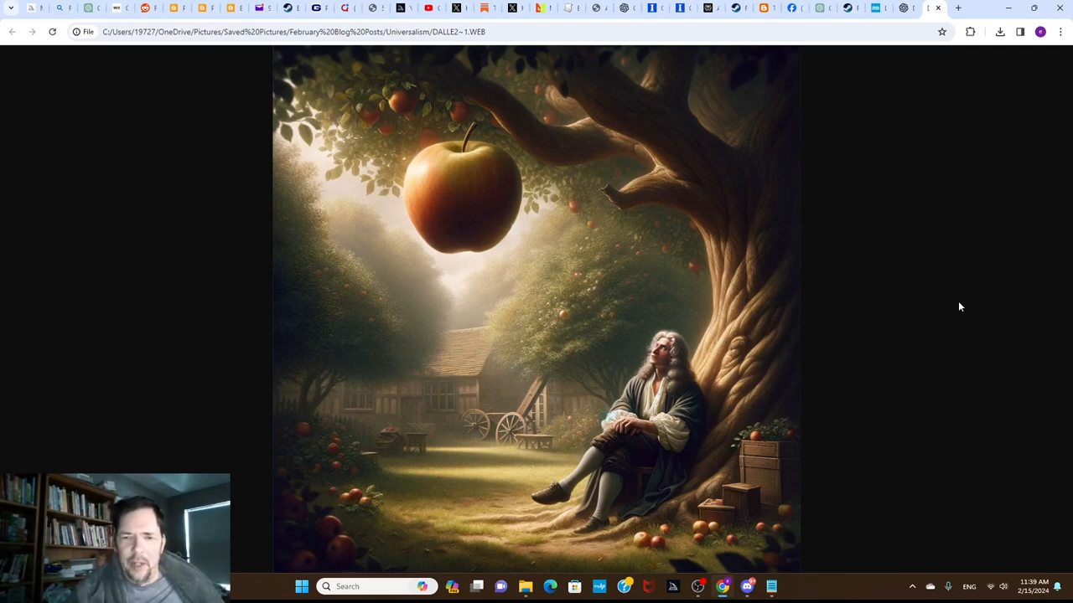
mouse_move(958, 303)
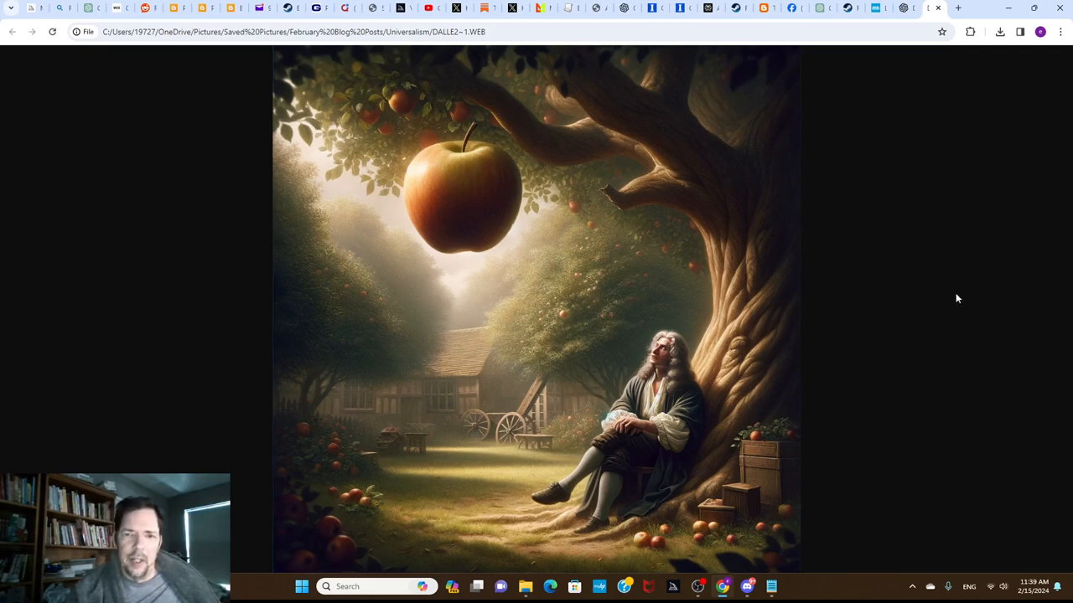
mouse_move(934, 293)
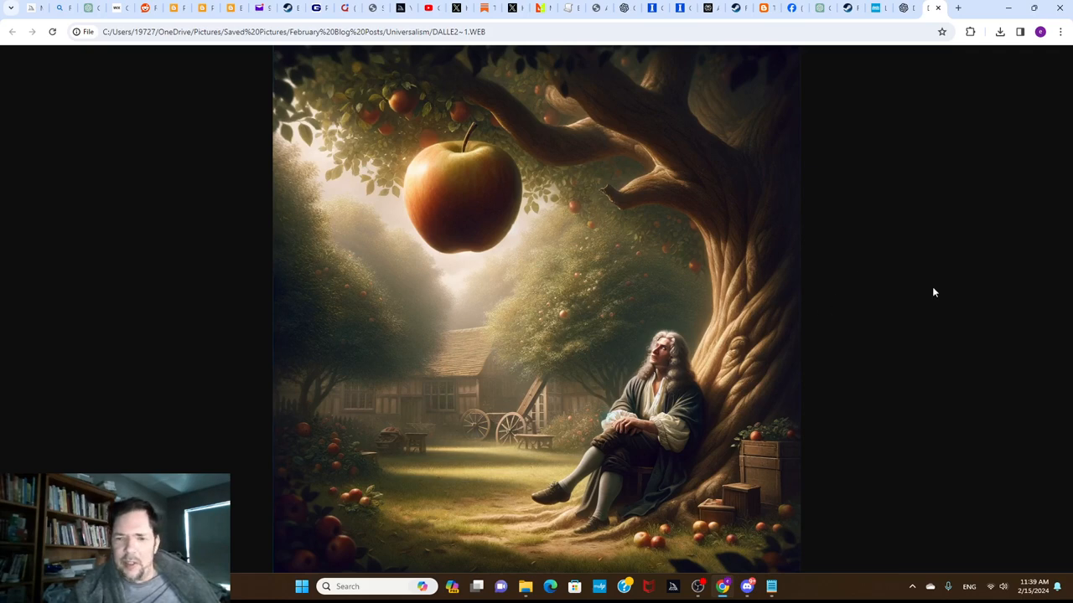
mouse_move(897, 404)
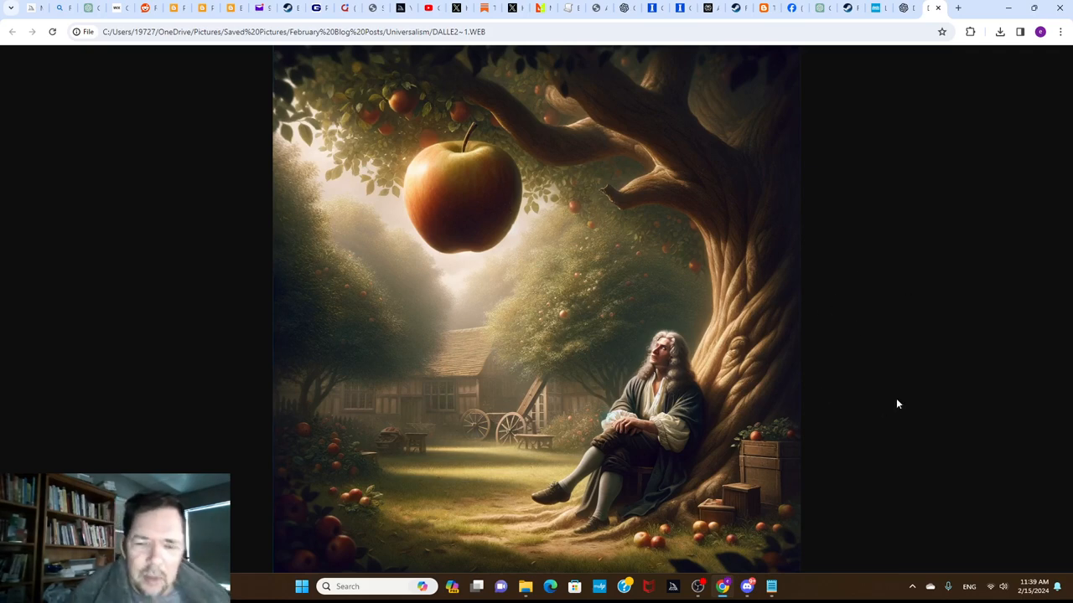
mouse_move(933, 374)
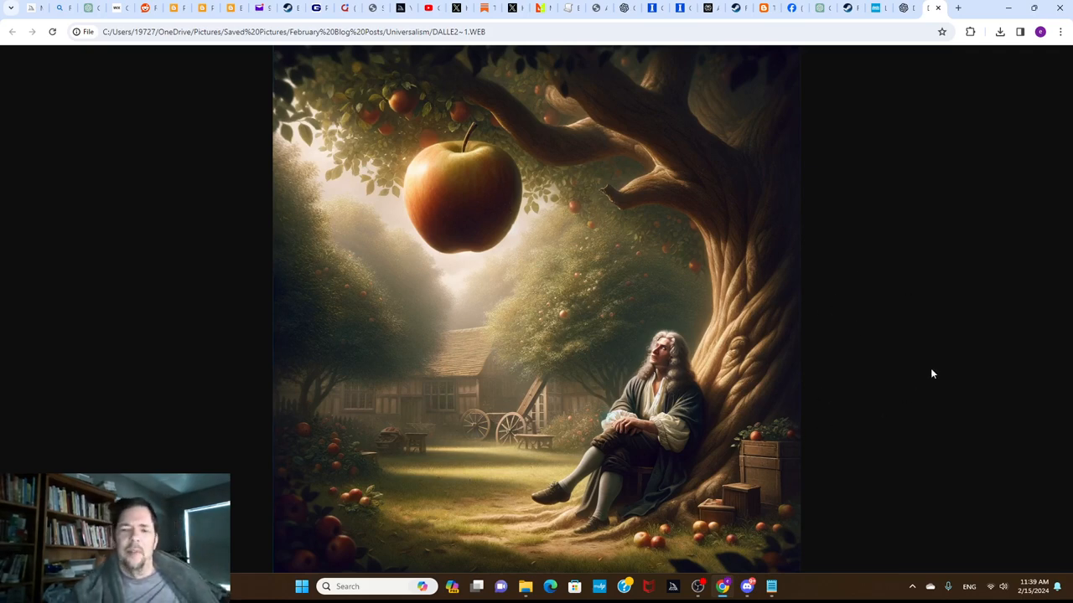
mouse_move(921, 391)
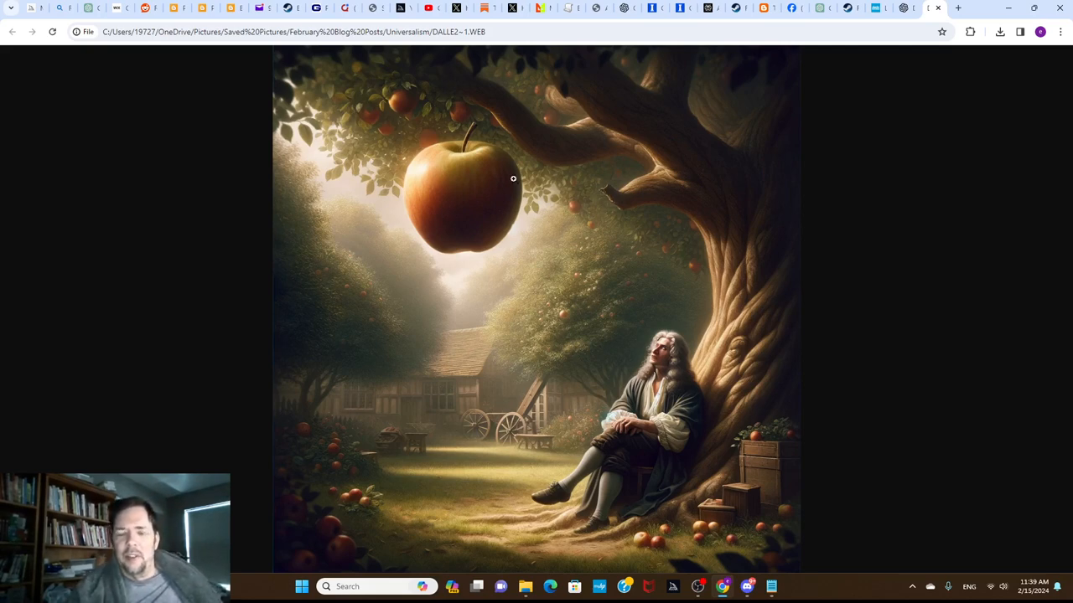
mouse_move(486, 285)
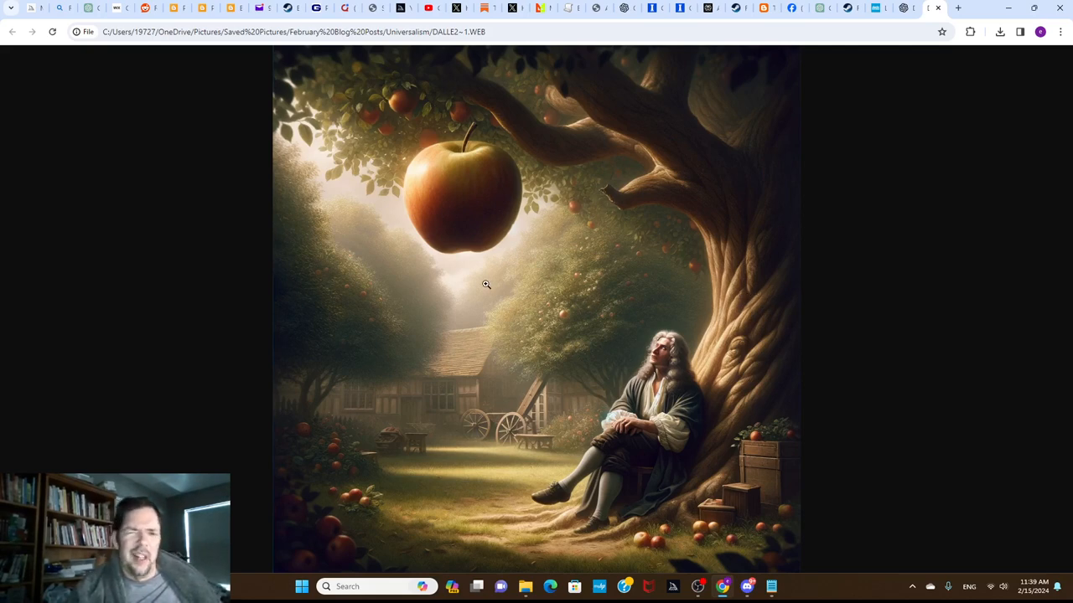
mouse_move(958, 316)
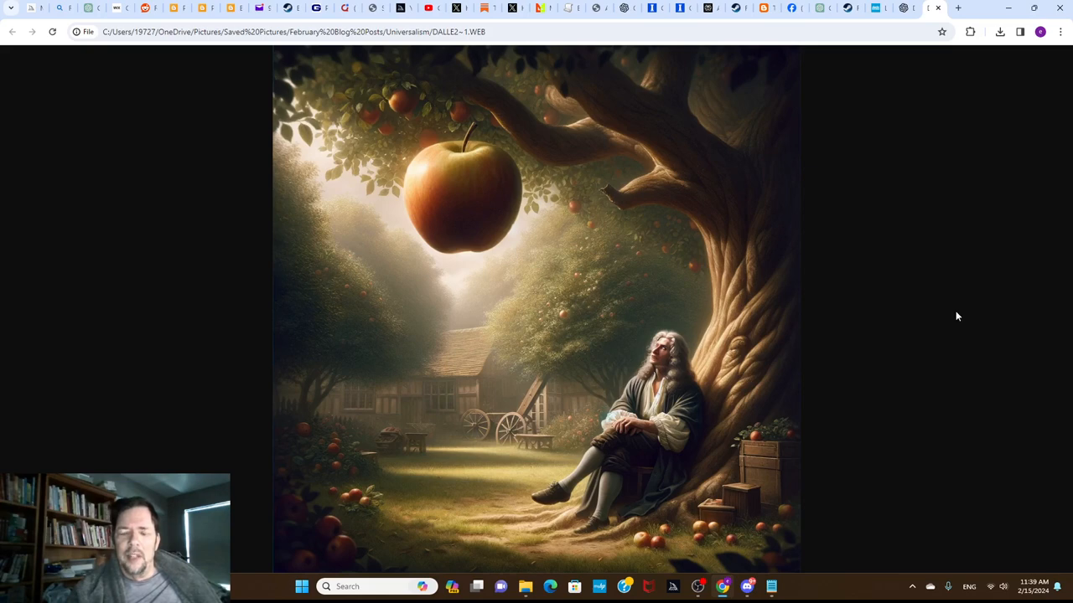
mouse_move(952, 302)
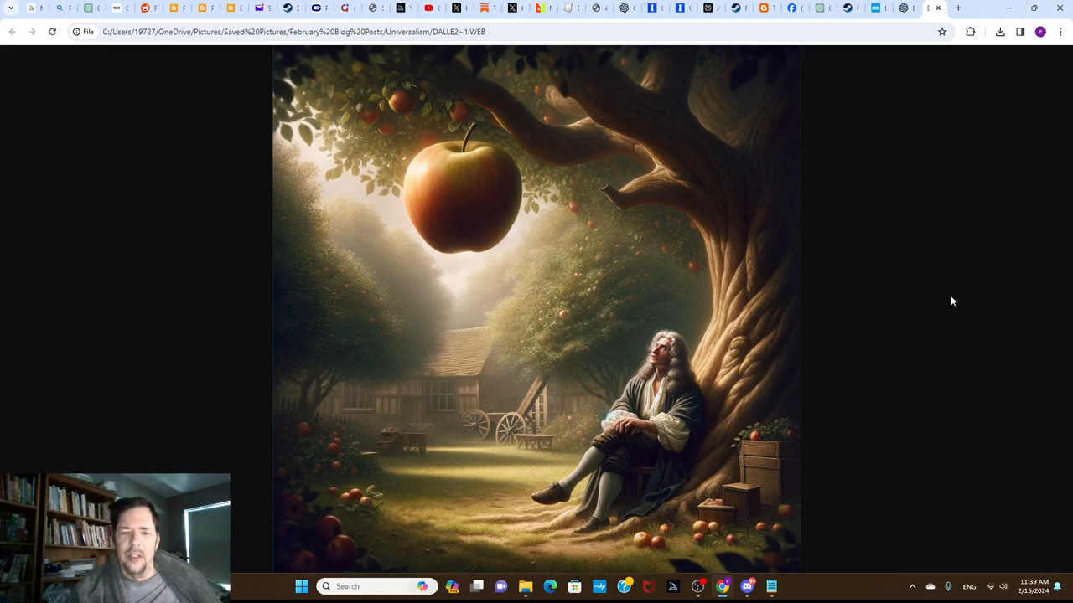
mouse_move(946, 289)
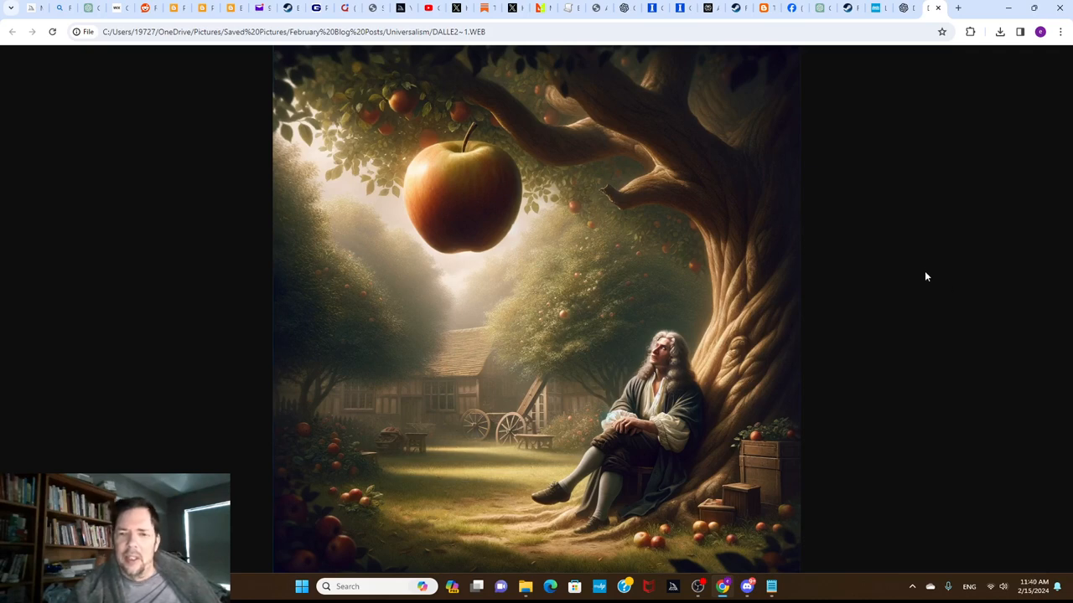
mouse_move(920, 274)
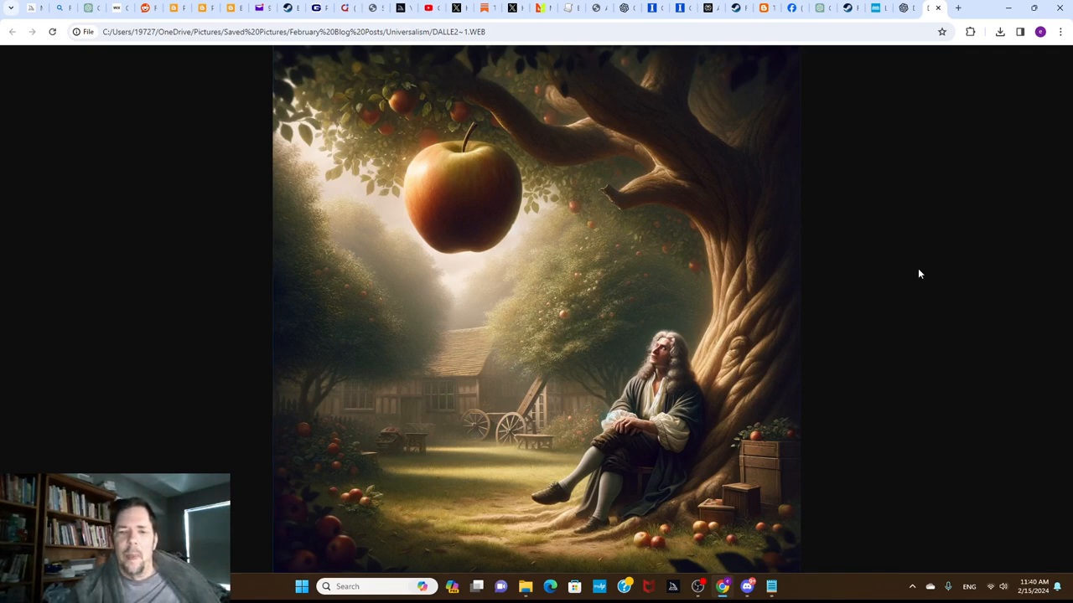
mouse_move(709, 238)
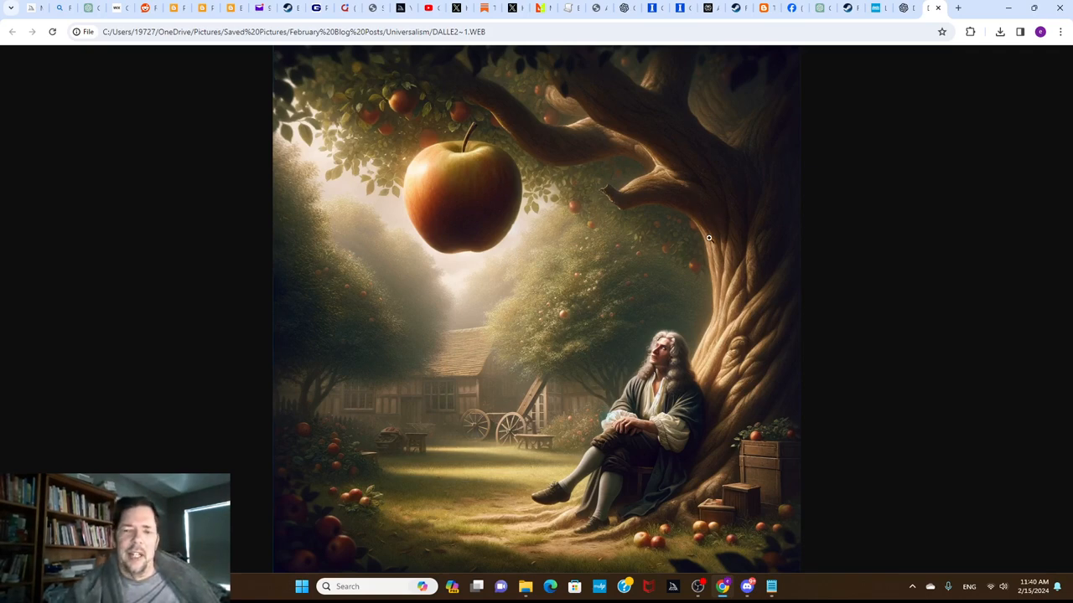
mouse_move(862, 279)
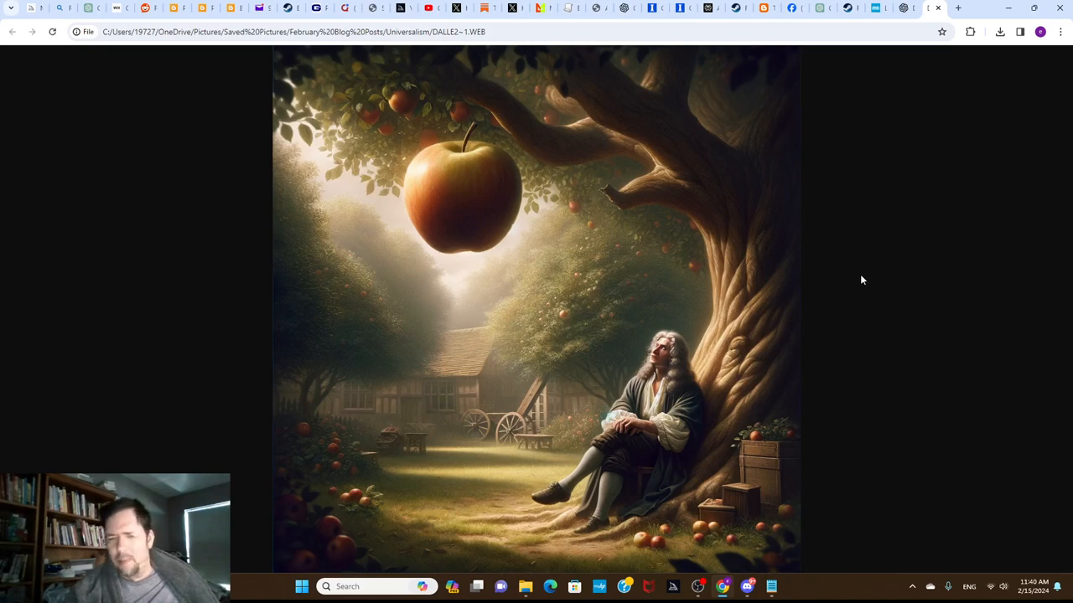
mouse_move(878, 278)
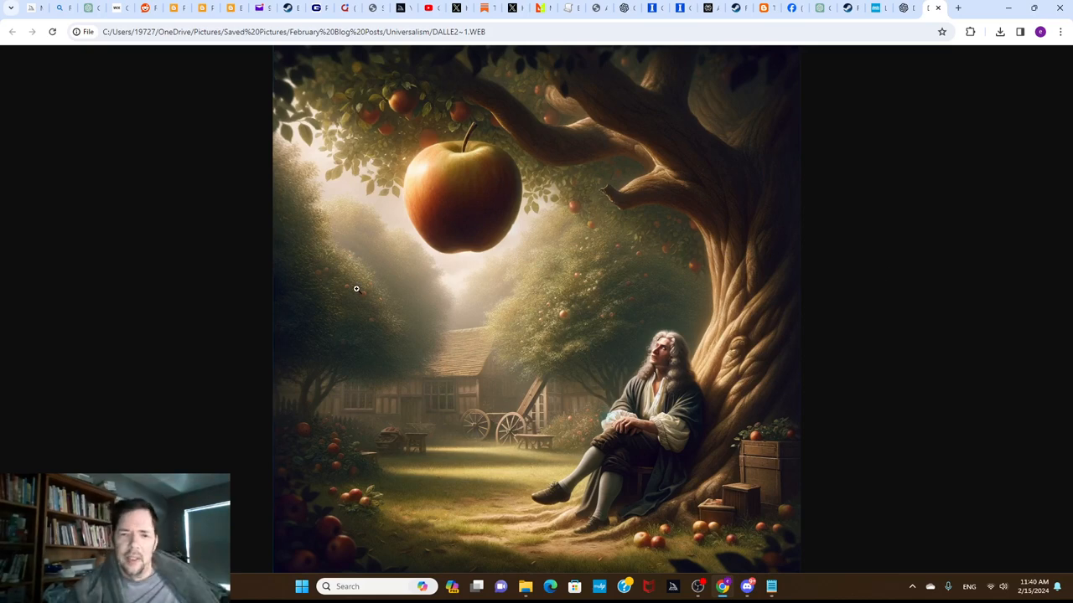
mouse_move(1003, 149)
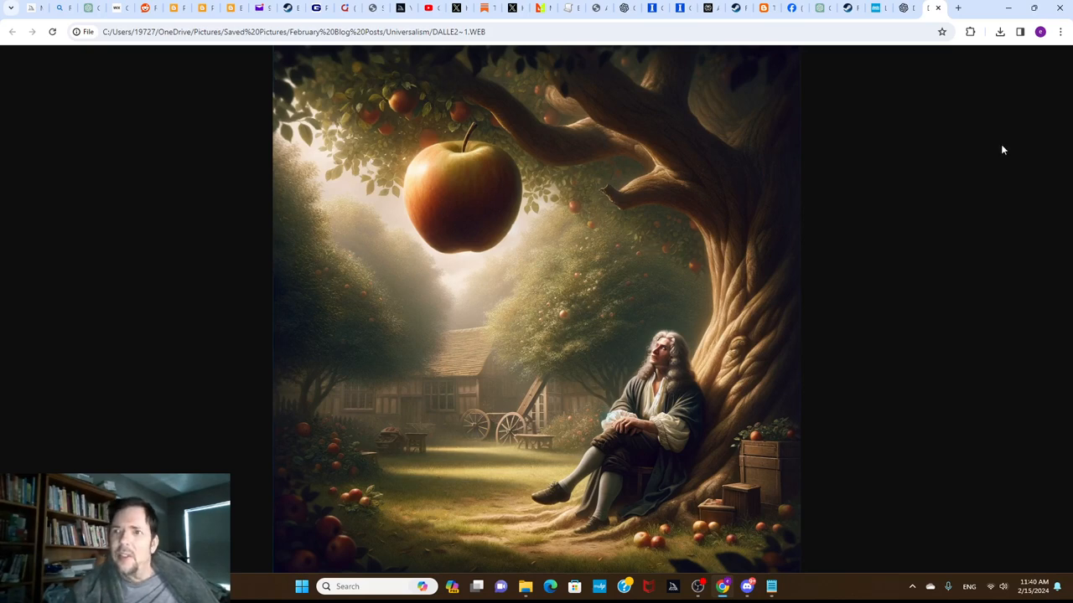
mouse_move(804, 225)
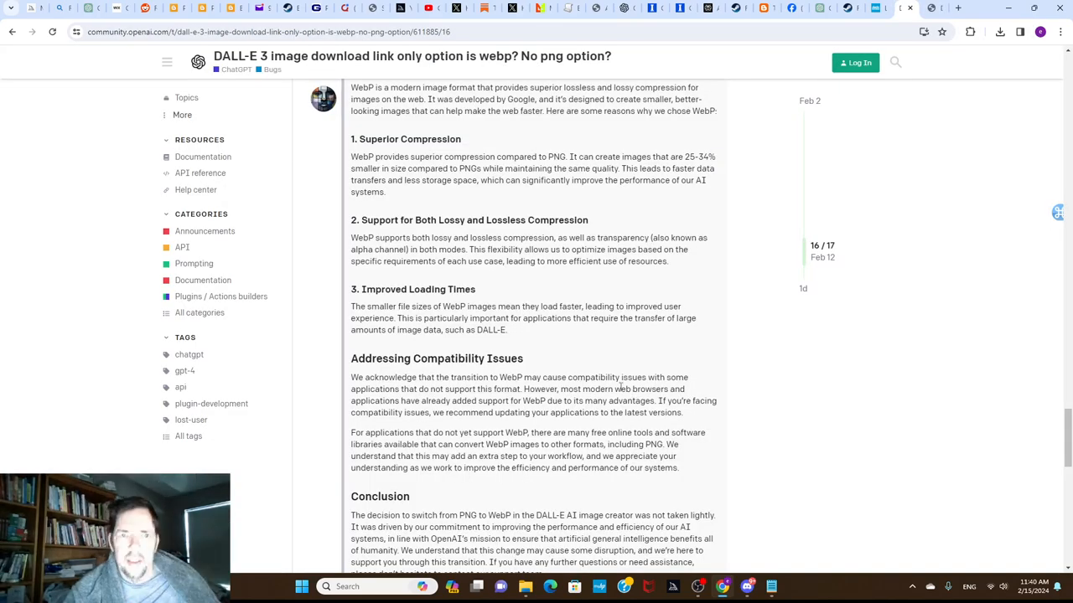
Scroll the OpenAI thread to the 'Understanding the Transition from PNG to WebP' post's 'Why WebP?' reasons
scroll(up, 3)
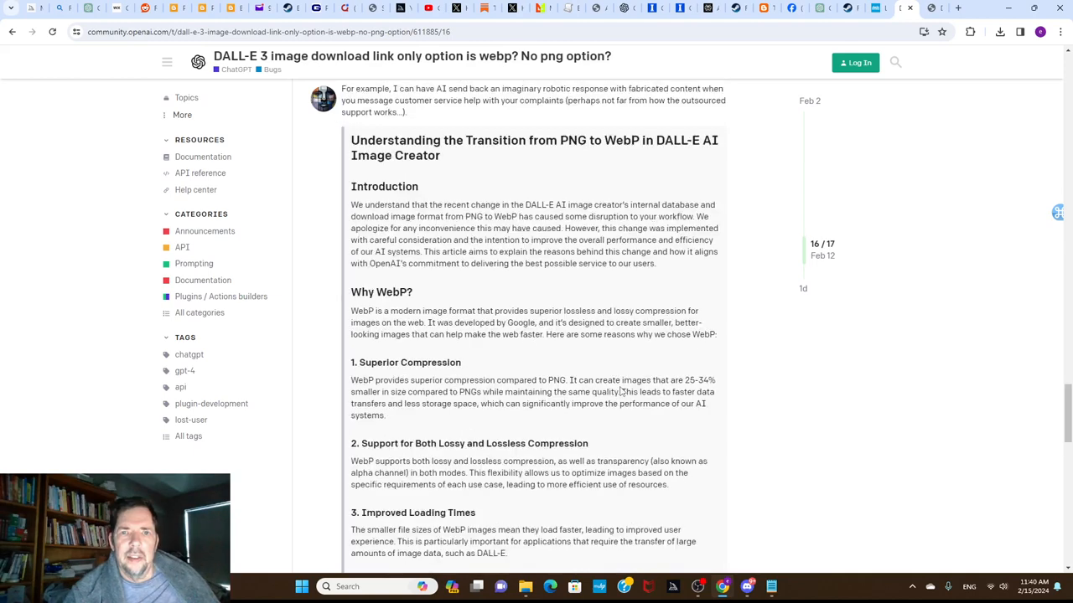
scroll(up, 3)
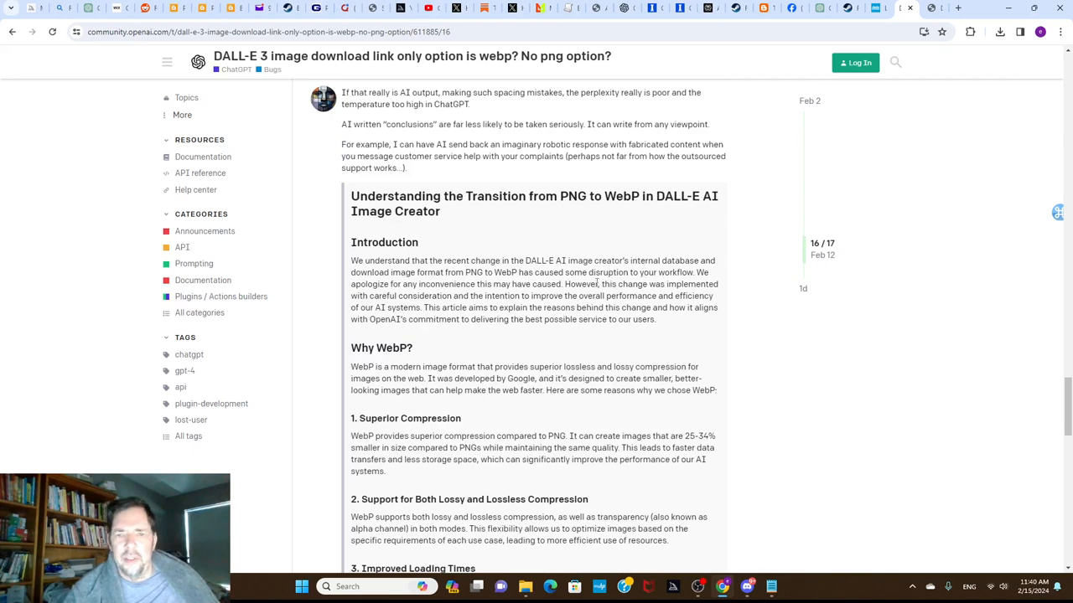
mouse_move(634, 295)
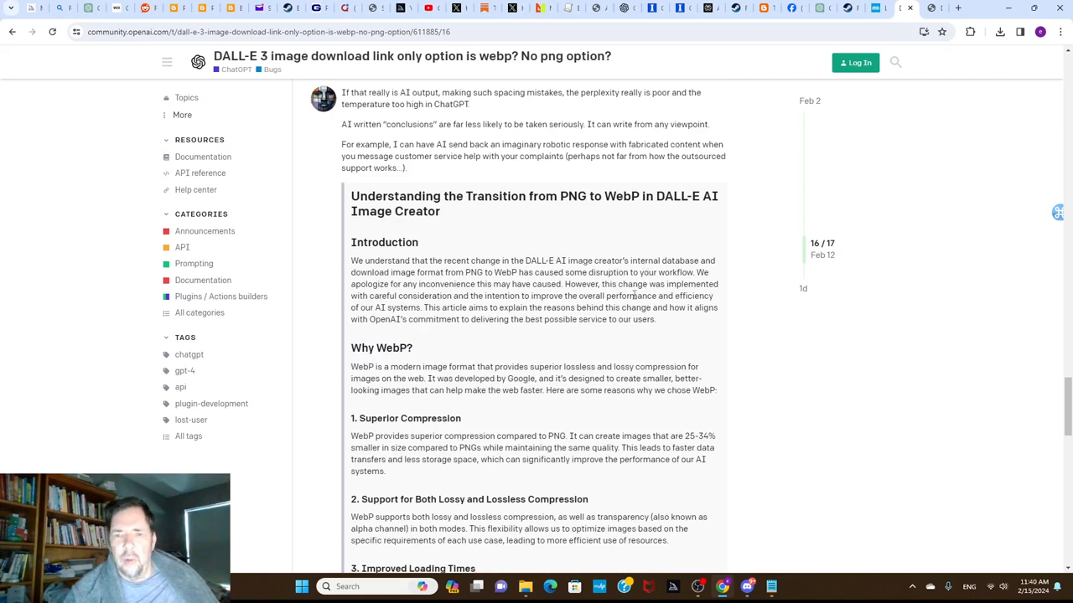
scroll(down, 3)
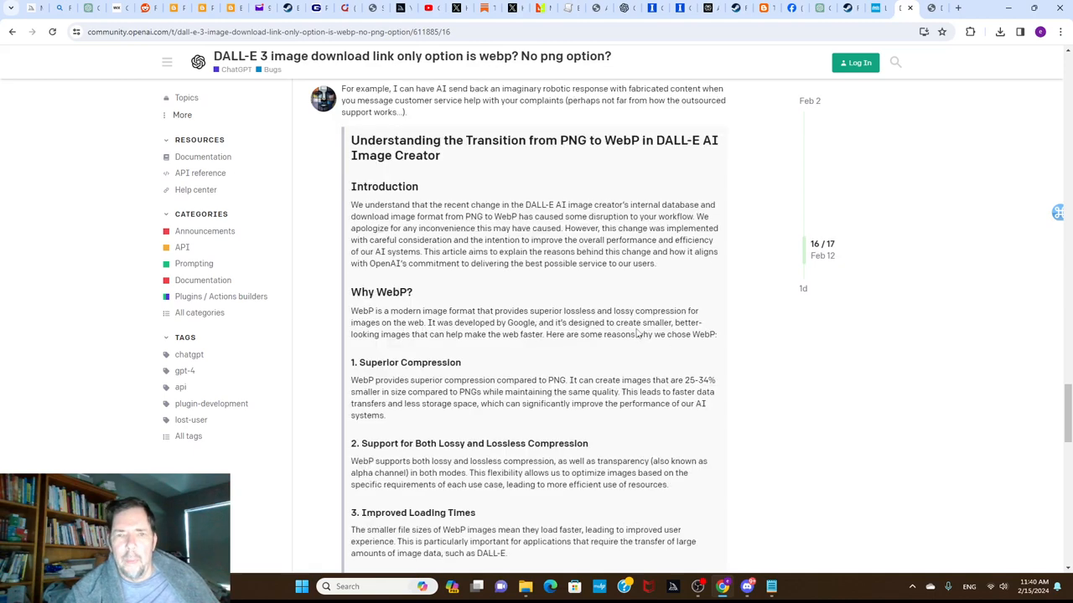
mouse_move(619, 267)
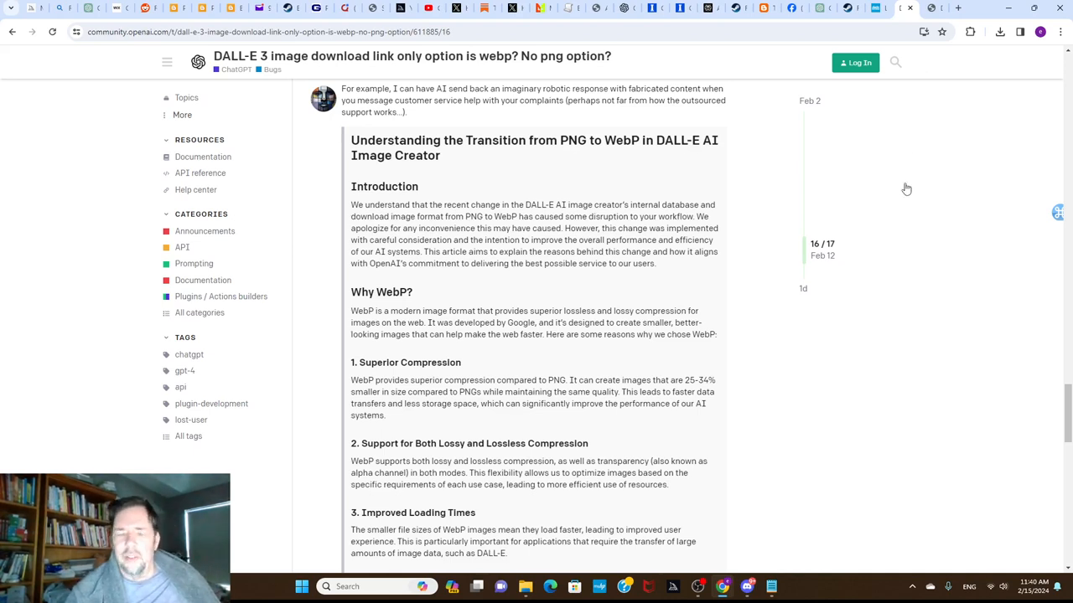
mouse_move(989, 178)
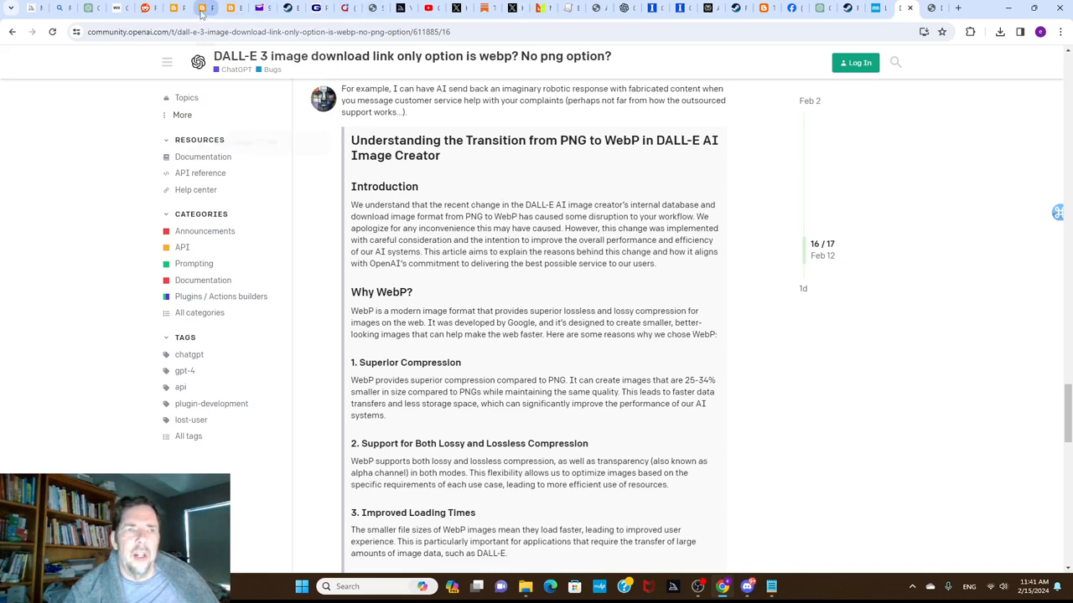
mouse_move(528, 288)
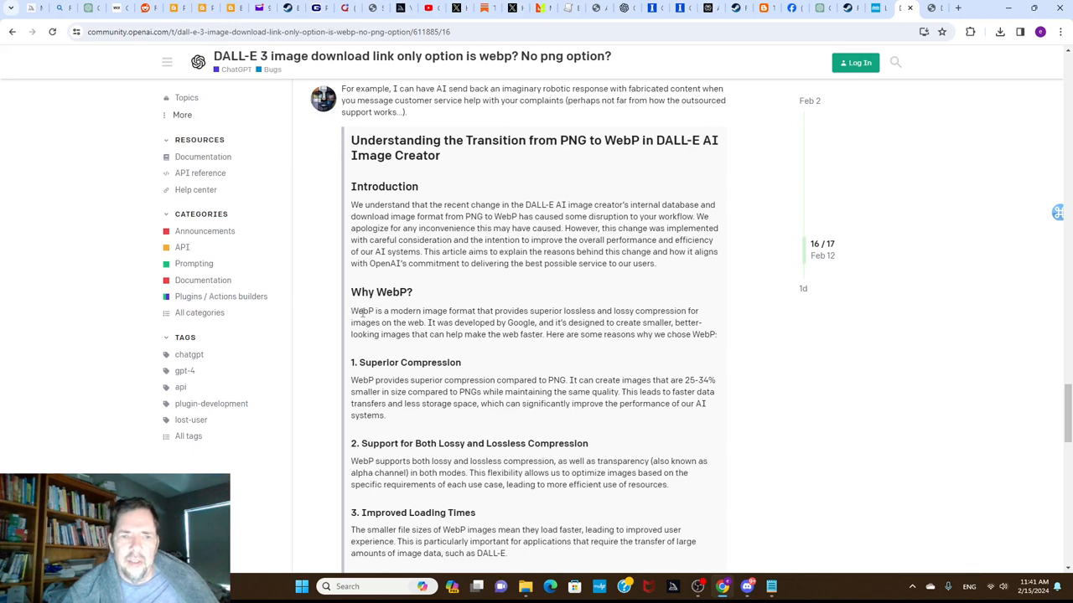
Highlight text in the 'Why WebP?' paragraph, ending on 'It was developed by Google'
drag(350, 311, 574, 323)
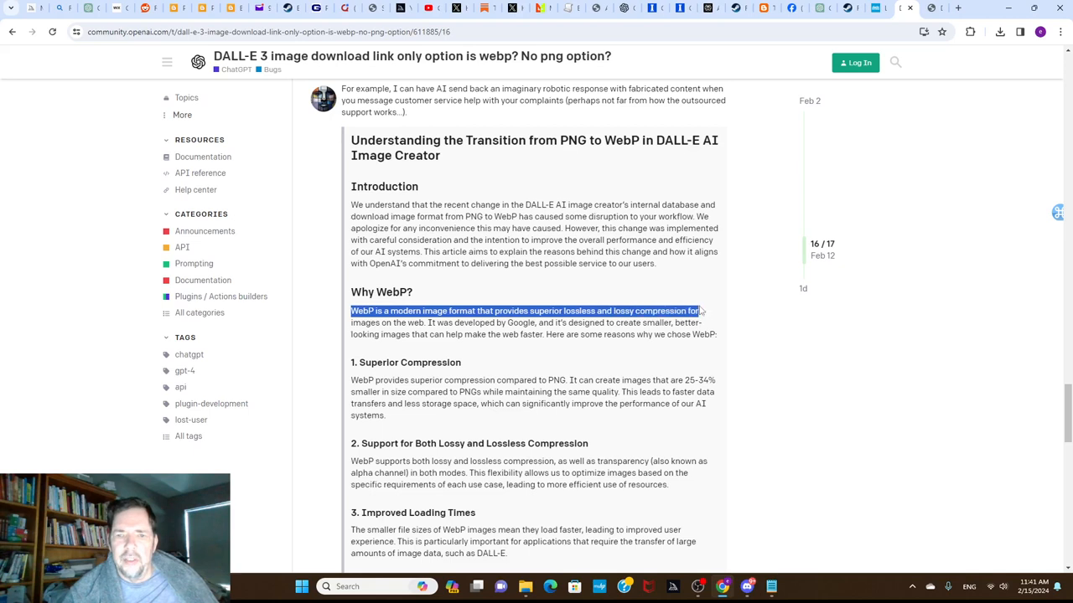
drag(700, 311, 431, 323)
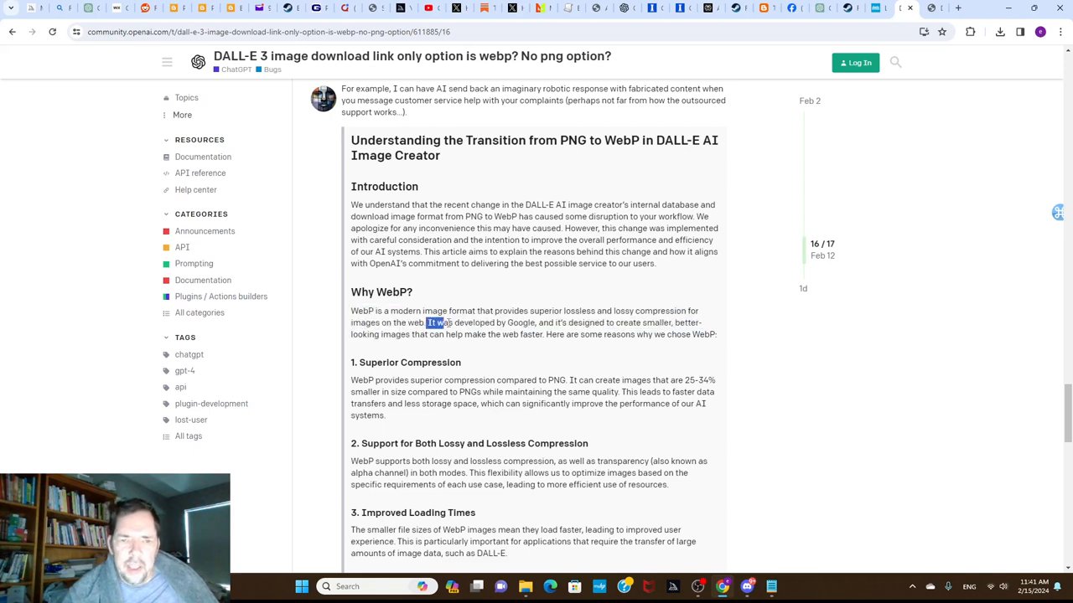
drag(425, 323, 534, 322)
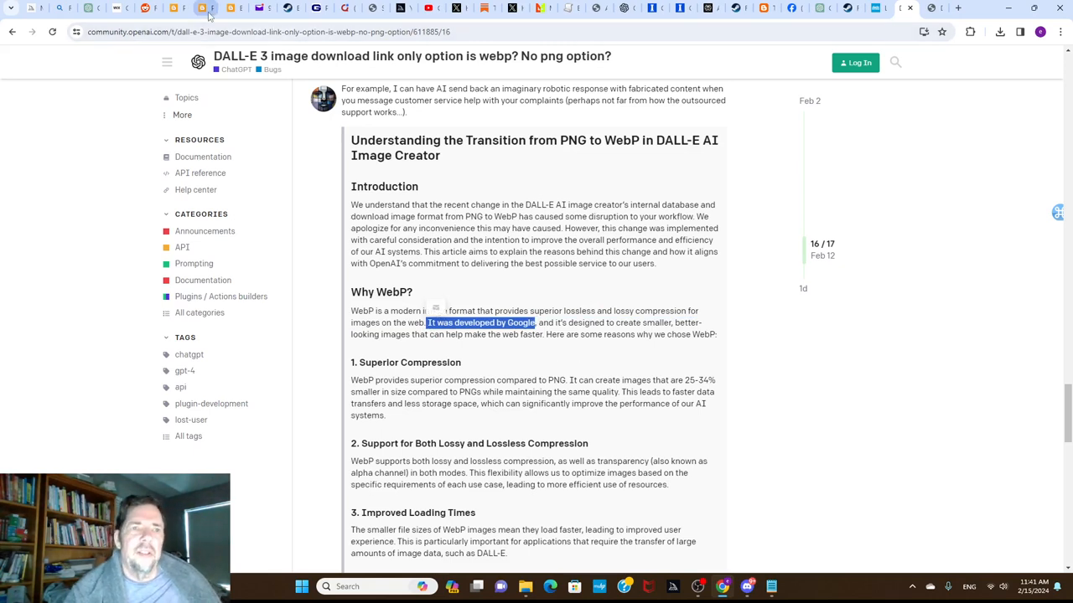
mouse_move(205, 8)
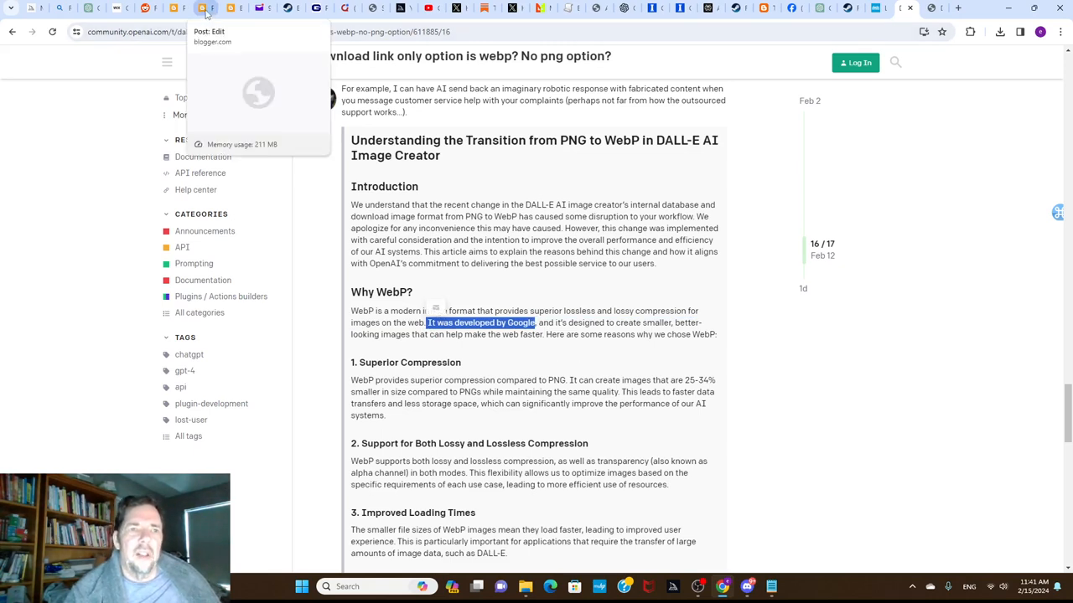
In the Blogger post editor, open Insert image's Upload from computer dialog (JPG, GIF, PNG)
click(206, 8)
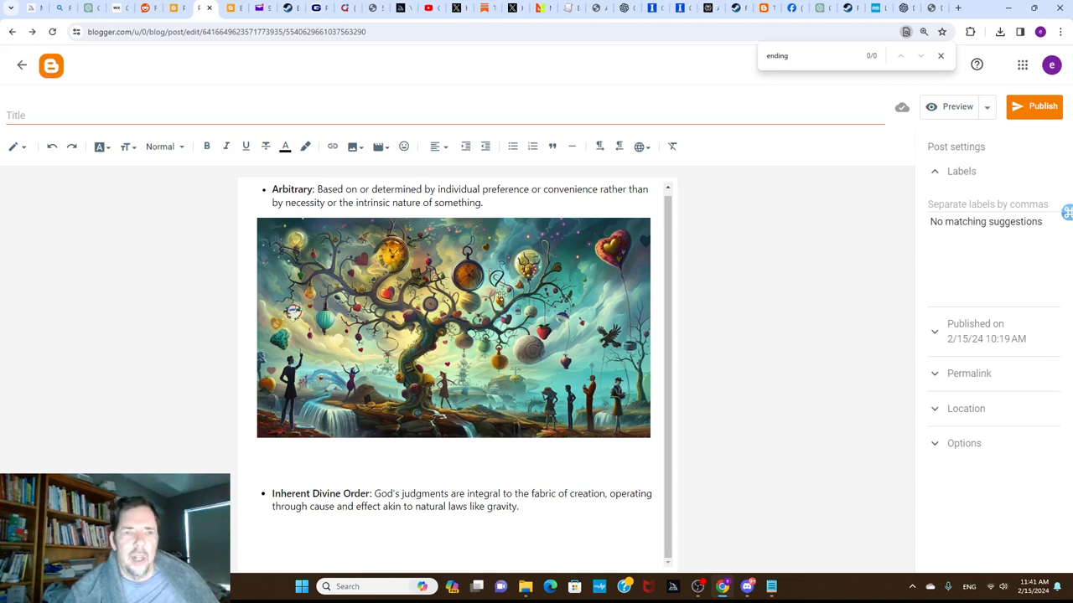
mouse_move(352, 147)
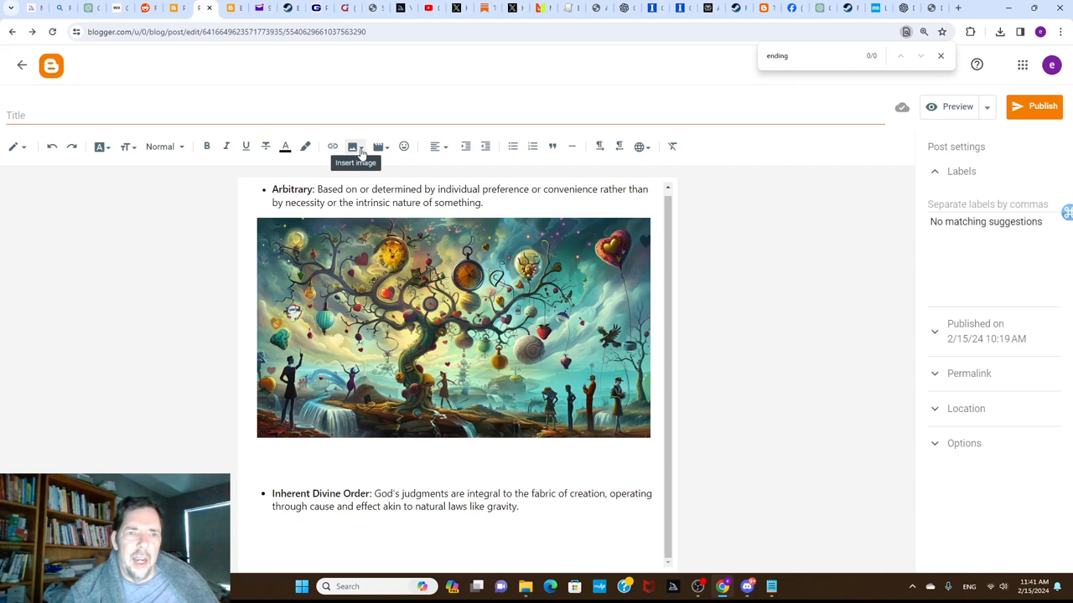
click(352, 147)
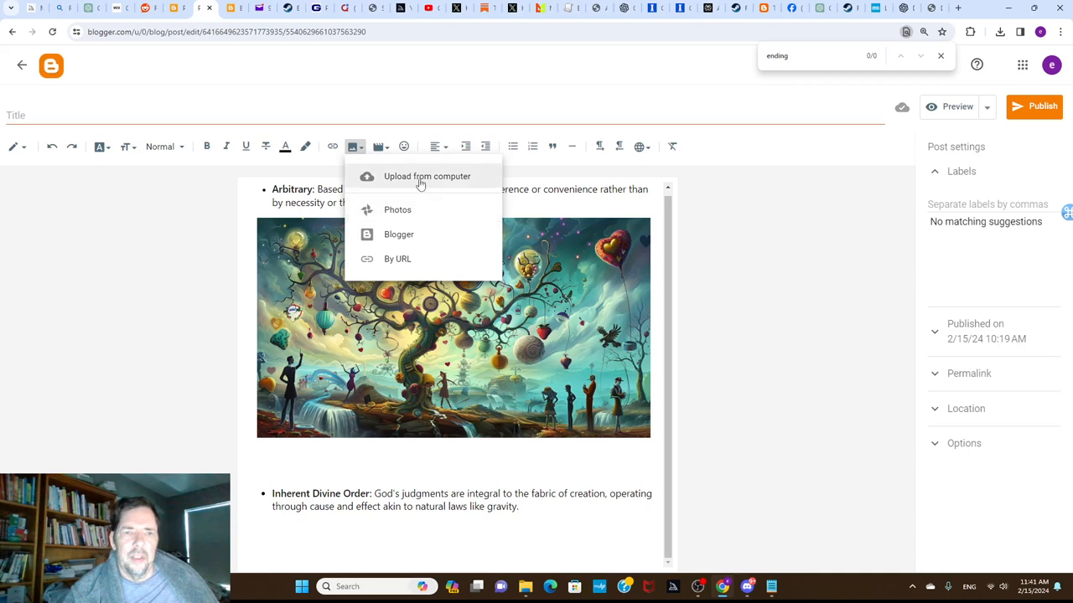
click(427, 176)
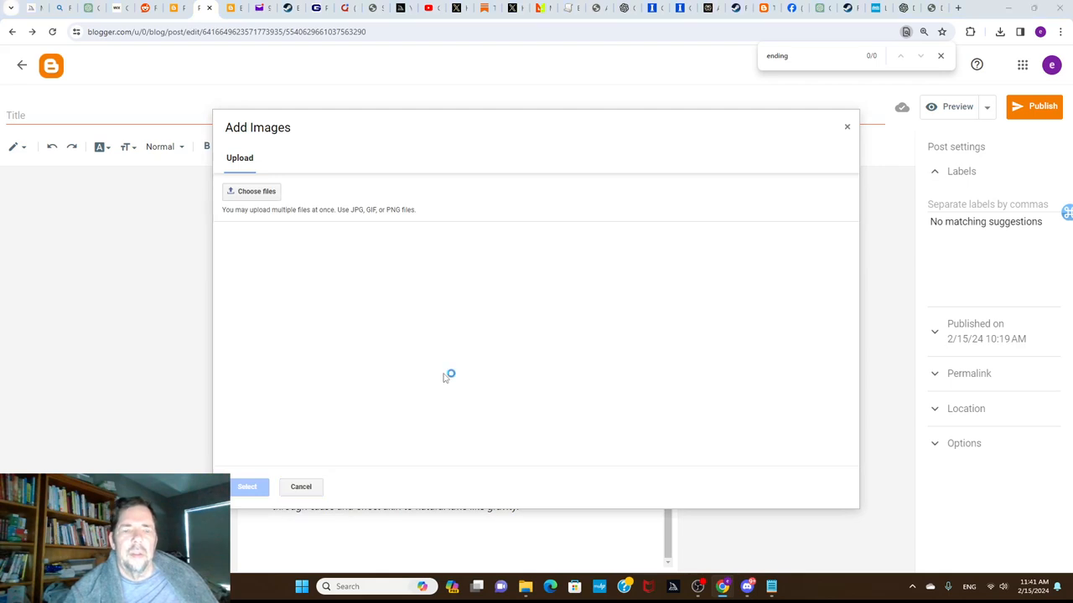
Open the file picker from Choose files and close it without selecting an image
click(257, 192)
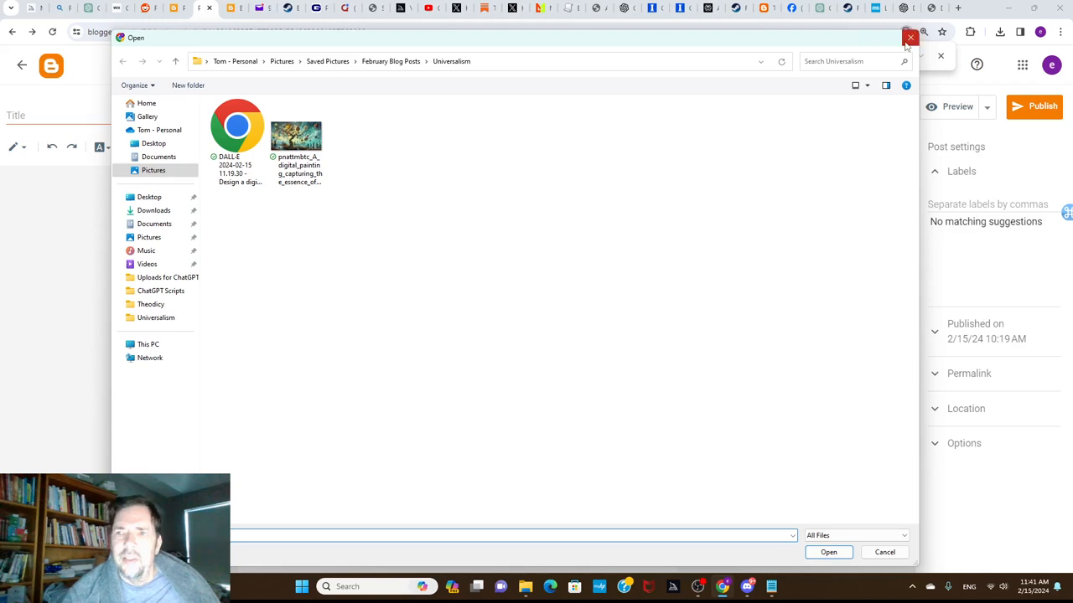
click(910, 38)
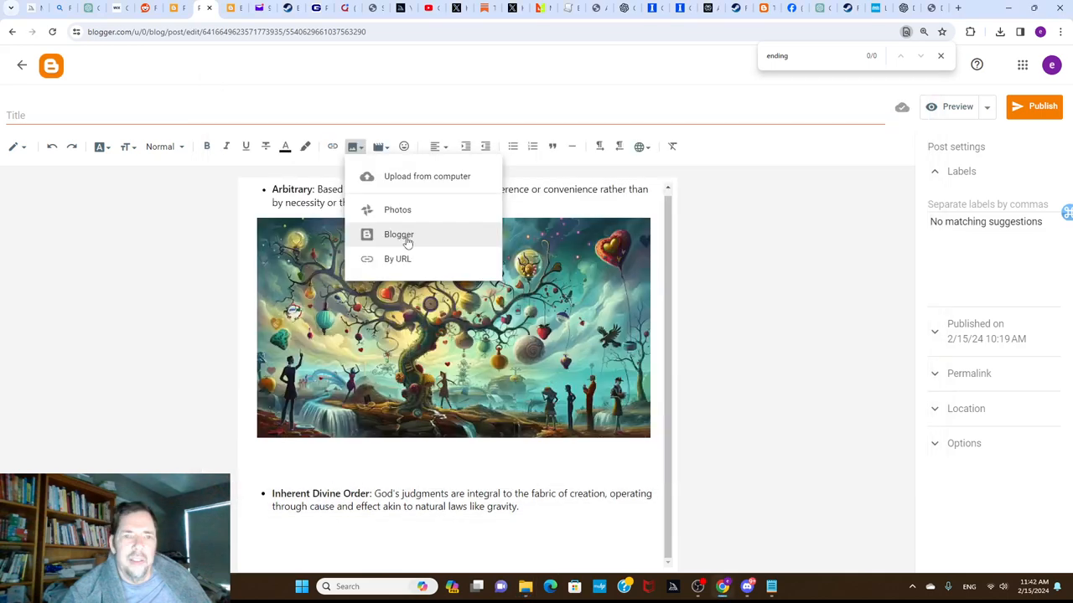
mouse_move(422, 176)
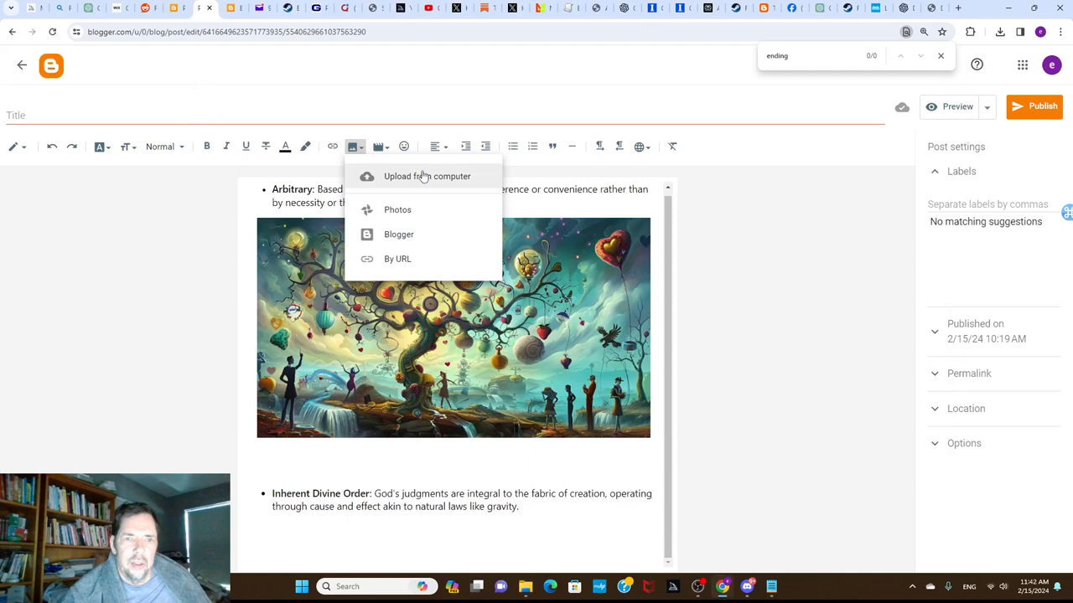
Upload from computer again and pick the DALL-E WebP file, which Blogger flags with a warning
click(427, 176)
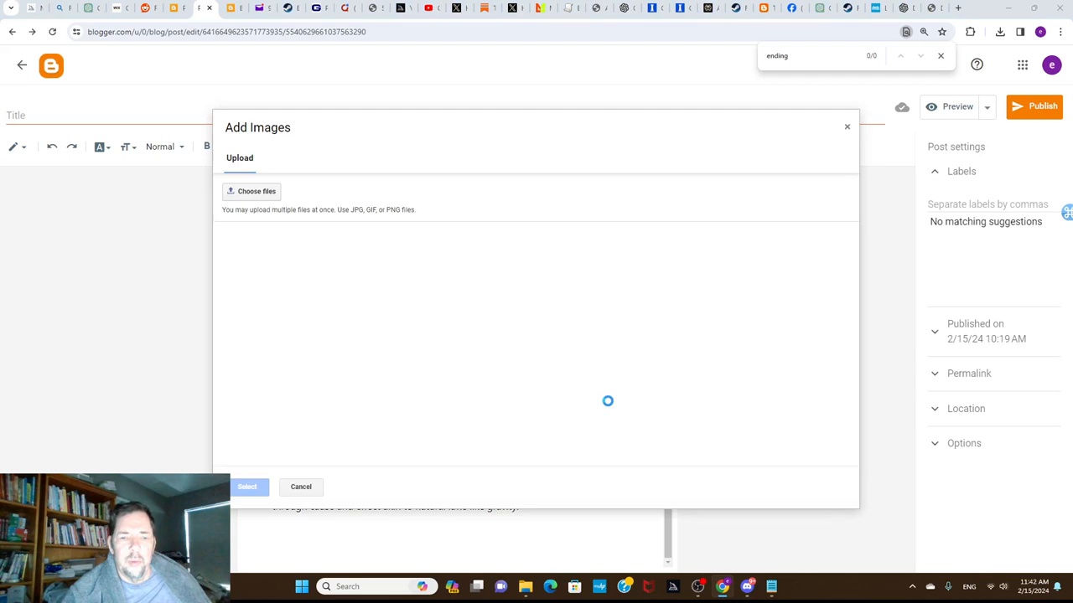
click(257, 191)
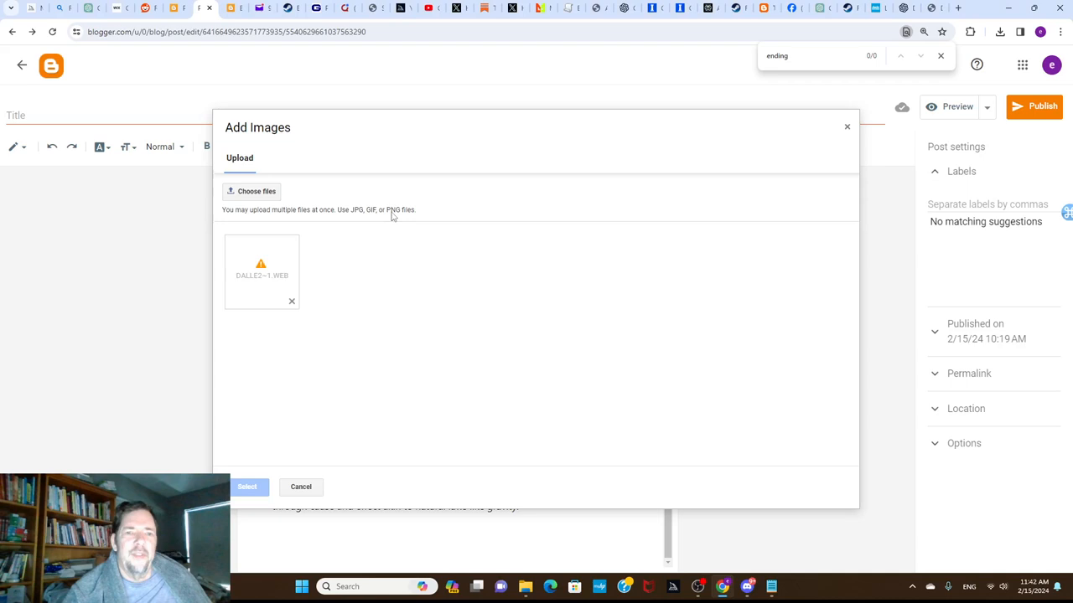
click(247, 487)
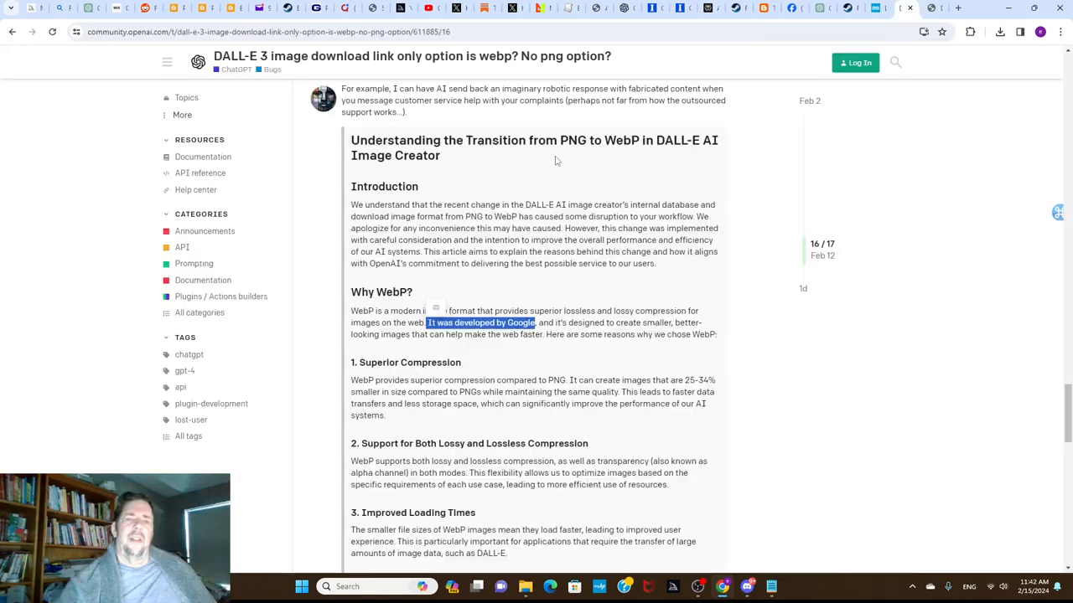
mouse_move(541, 176)
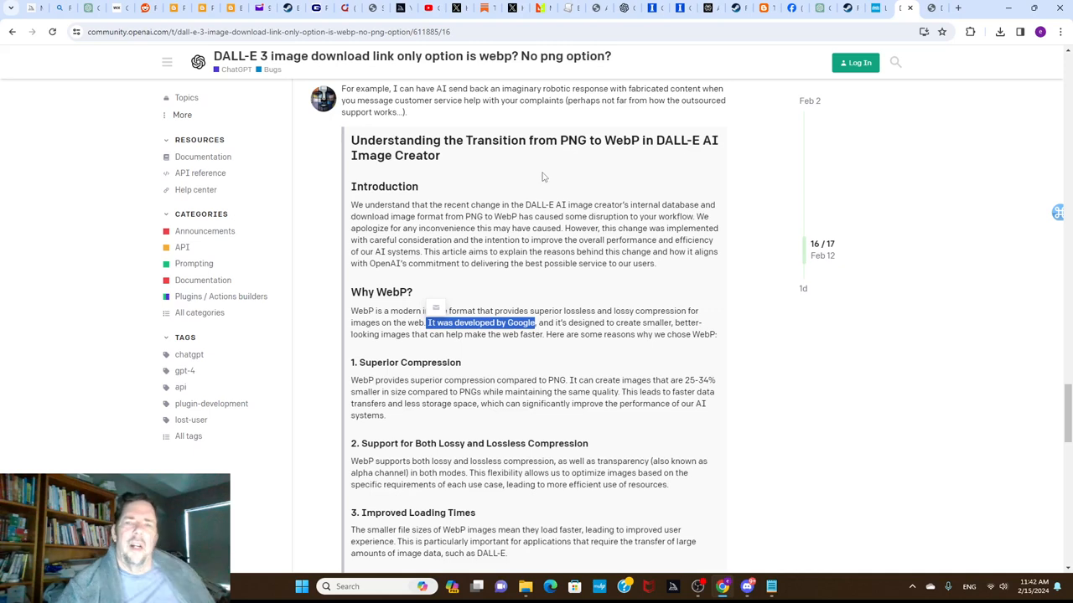
mouse_move(567, 182)
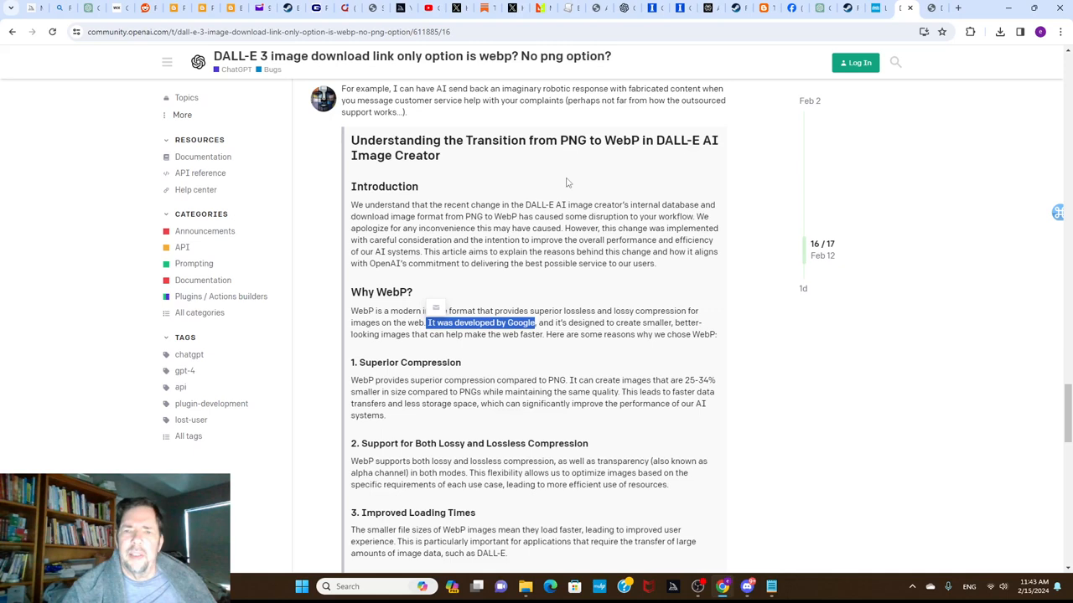
mouse_move(715, 331)
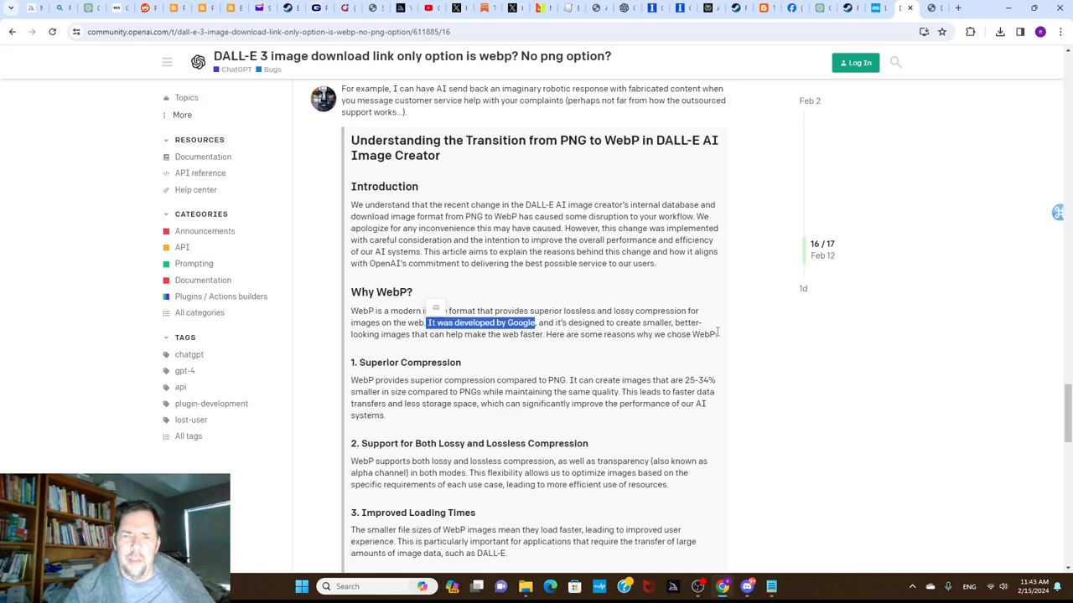
mouse_move(689, 284)
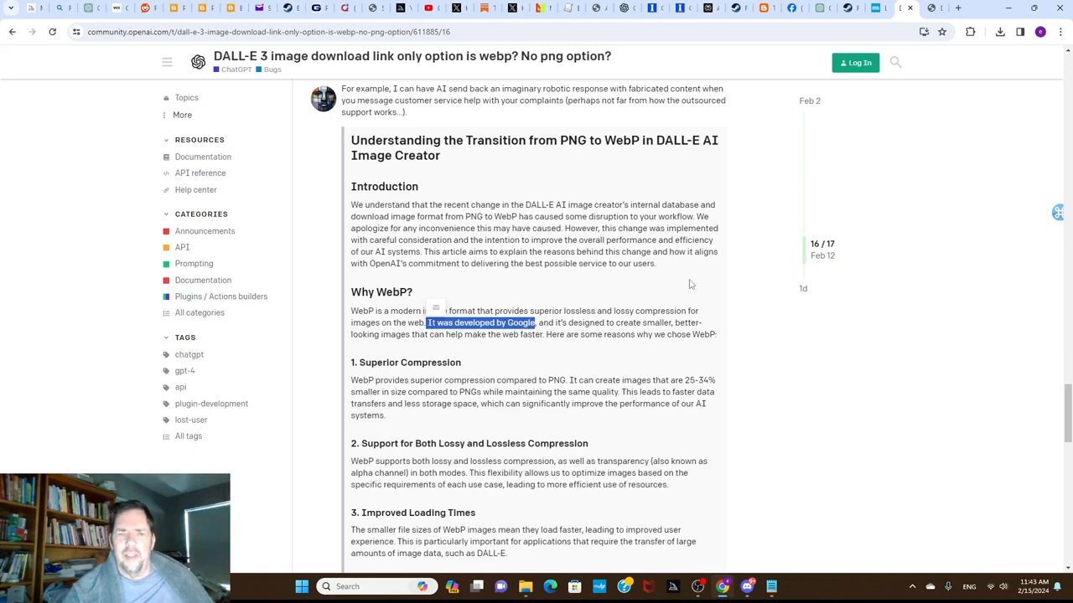
mouse_move(671, 268)
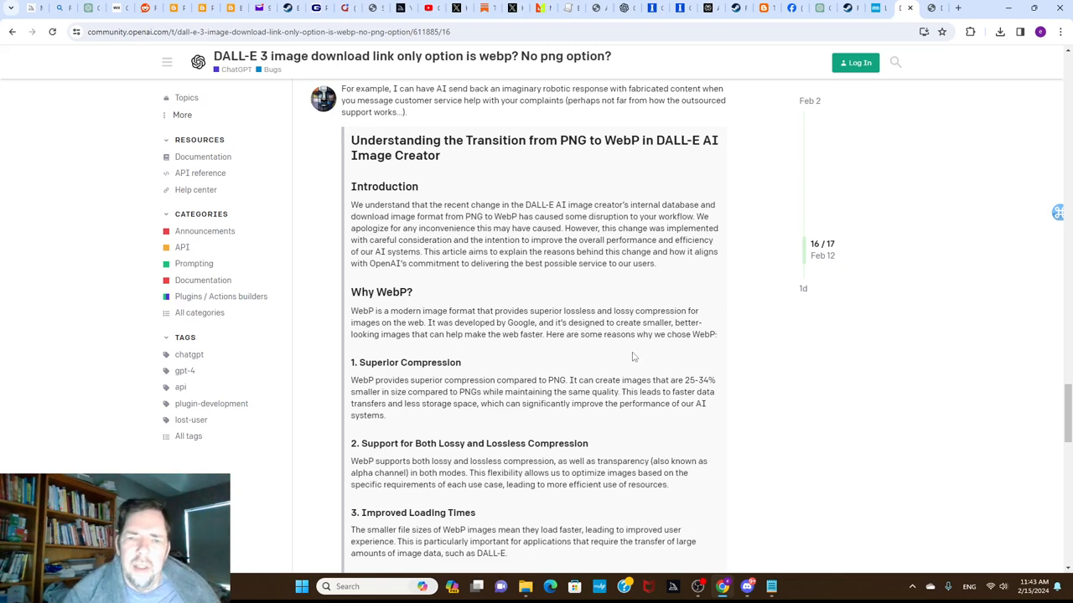
mouse_move(587, 367)
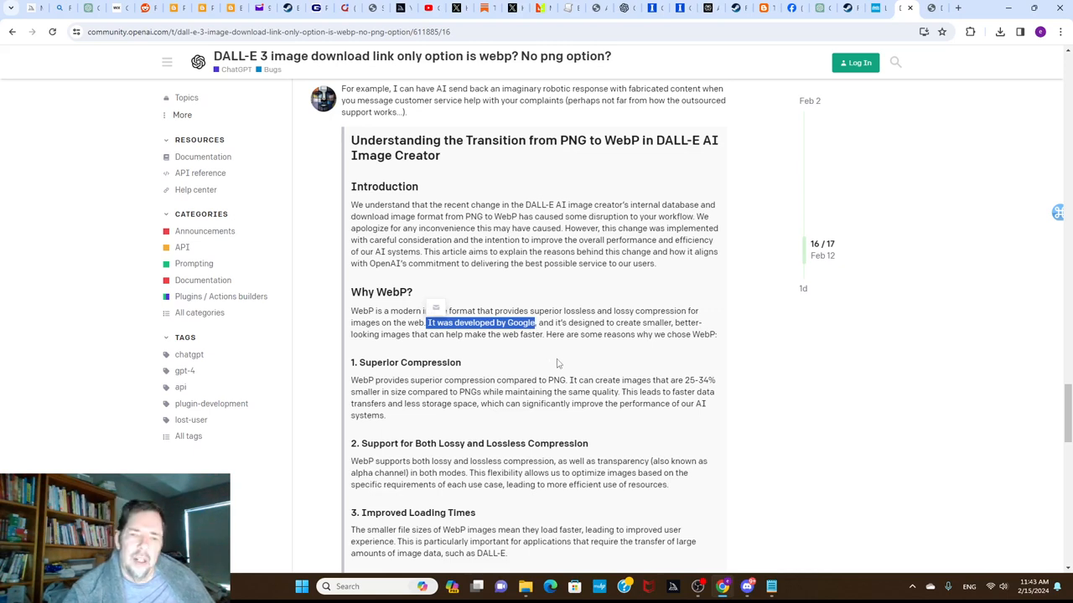
mouse_move(515, 352)
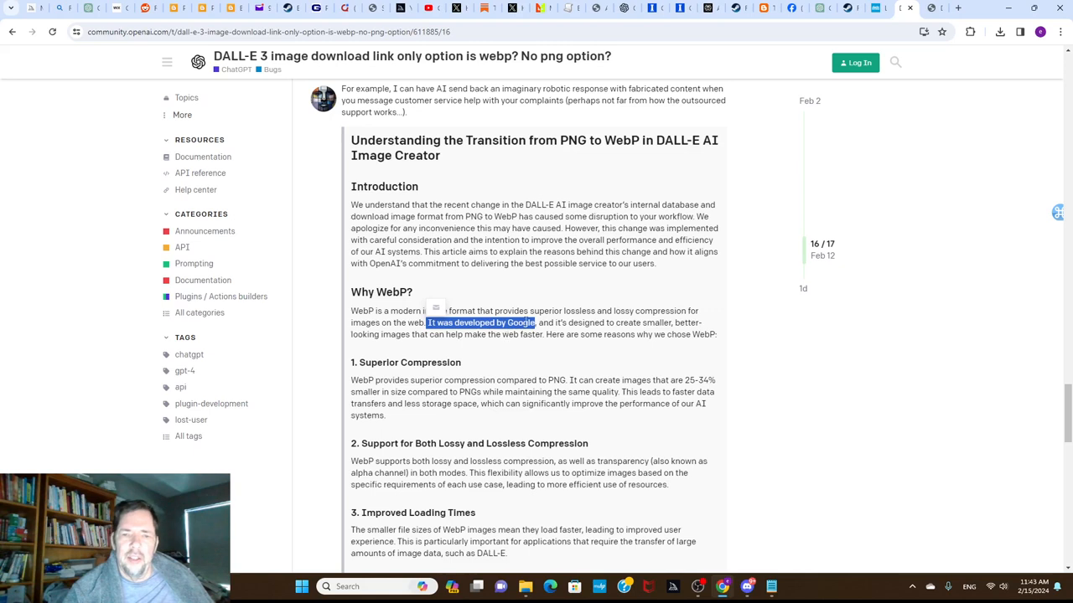
mouse_move(582, 368)
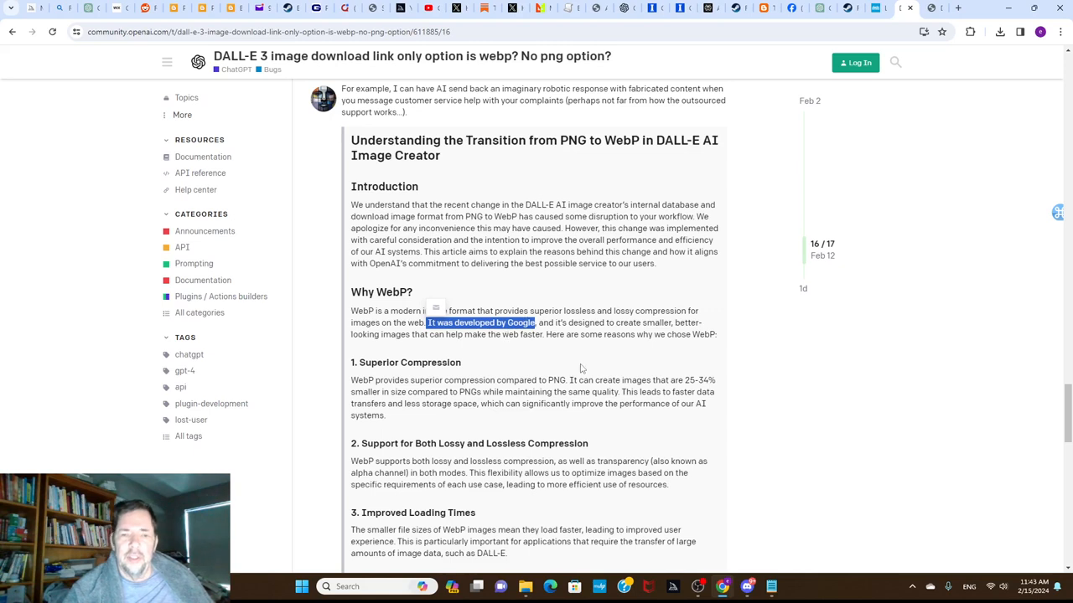
mouse_move(572, 364)
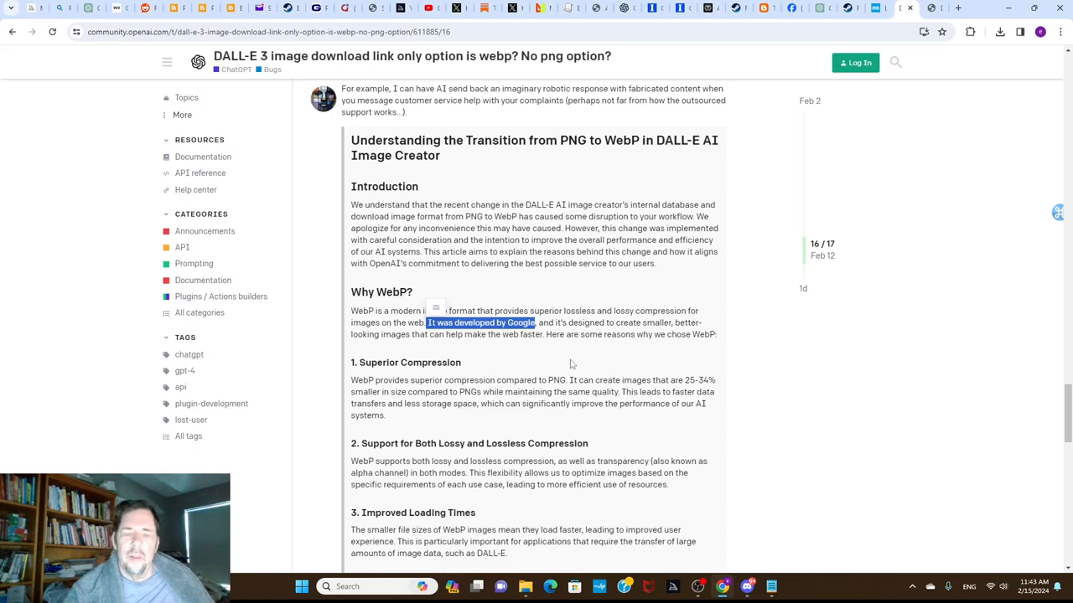
mouse_move(584, 360)
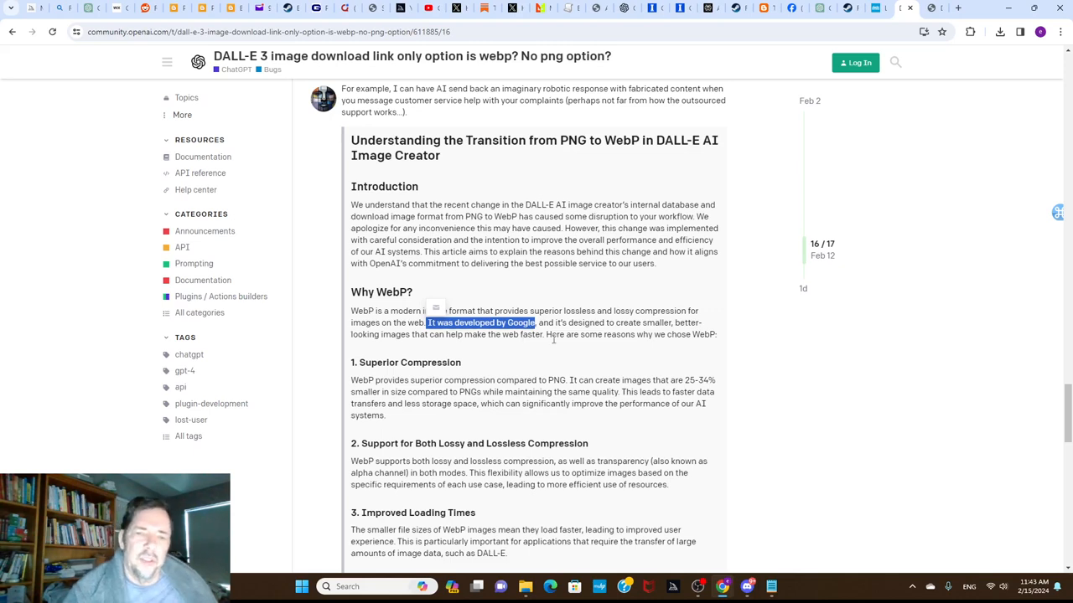
mouse_move(458, 200)
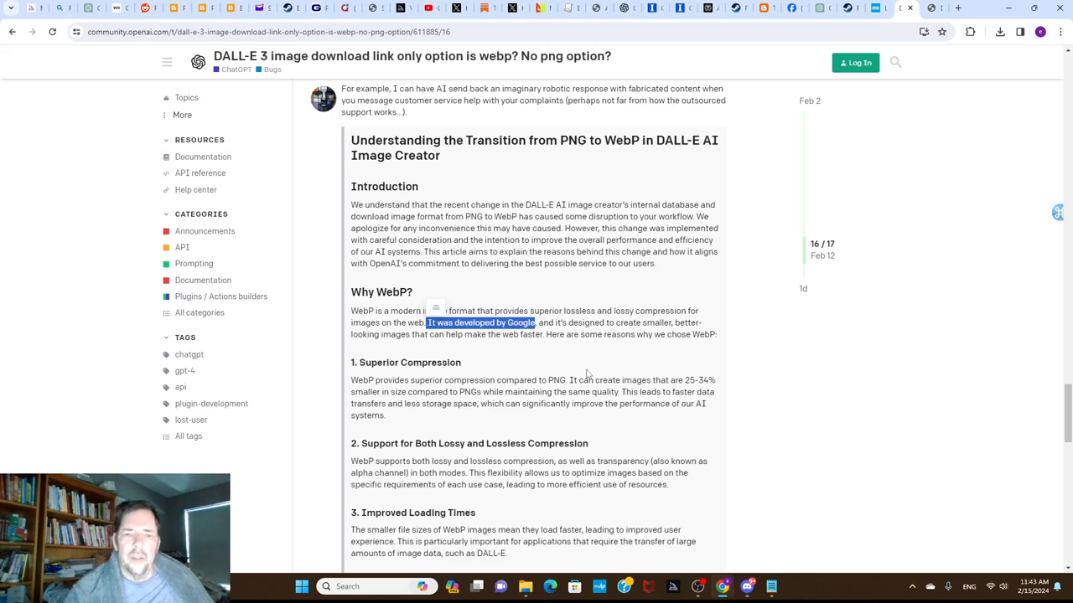
mouse_move(593, 369)
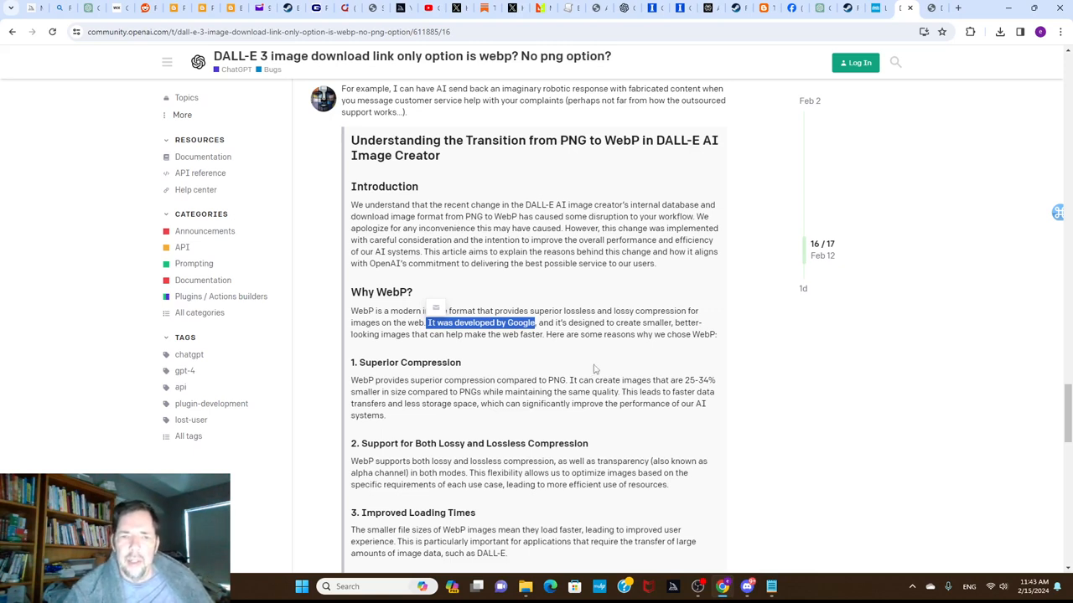
mouse_move(598, 347)
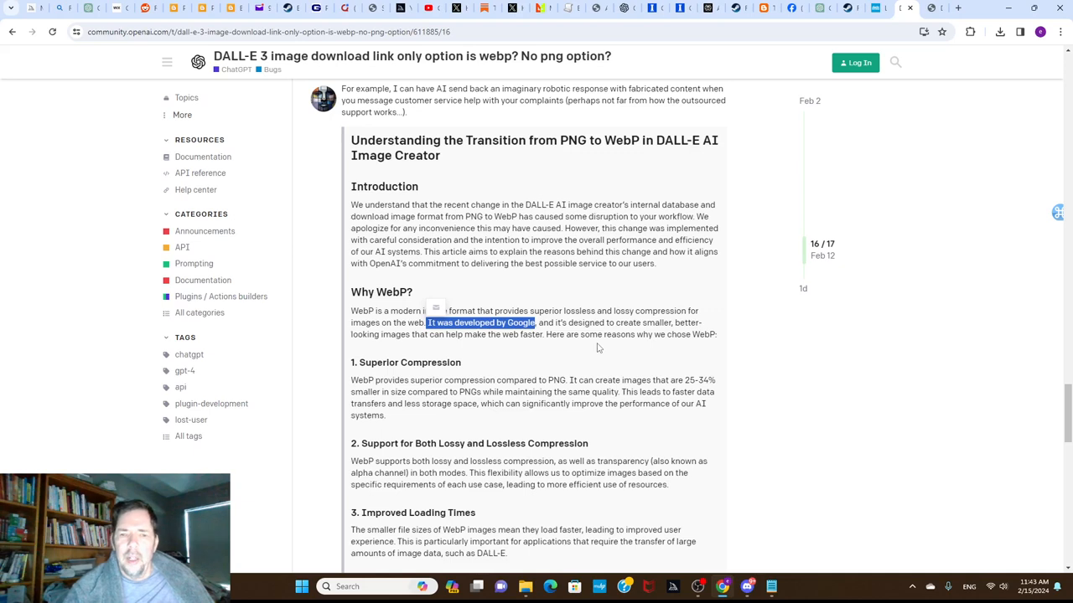
mouse_move(599, 342)
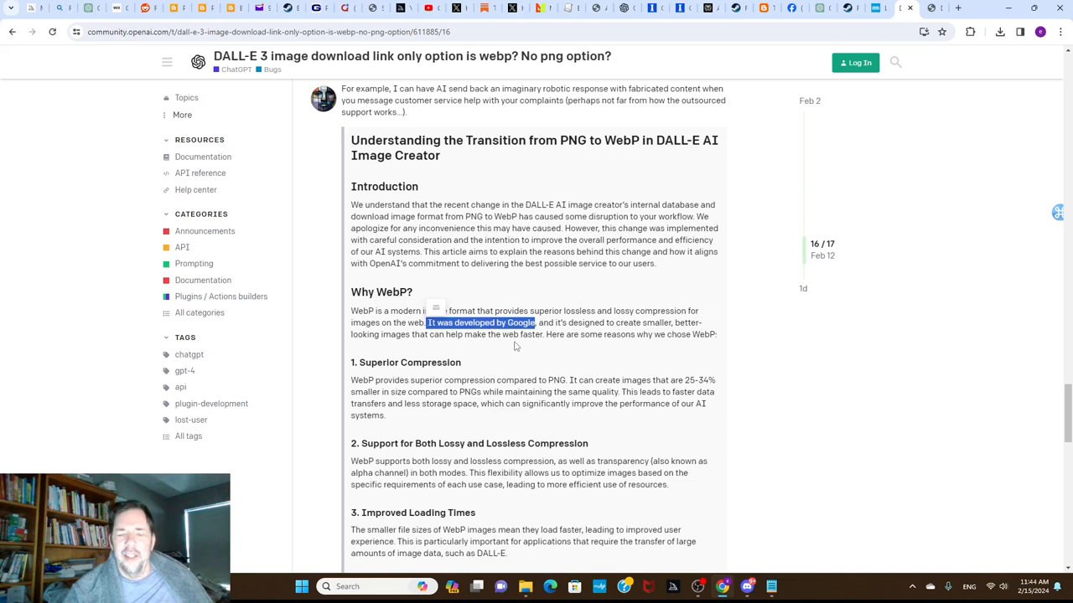
mouse_move(541, 353)
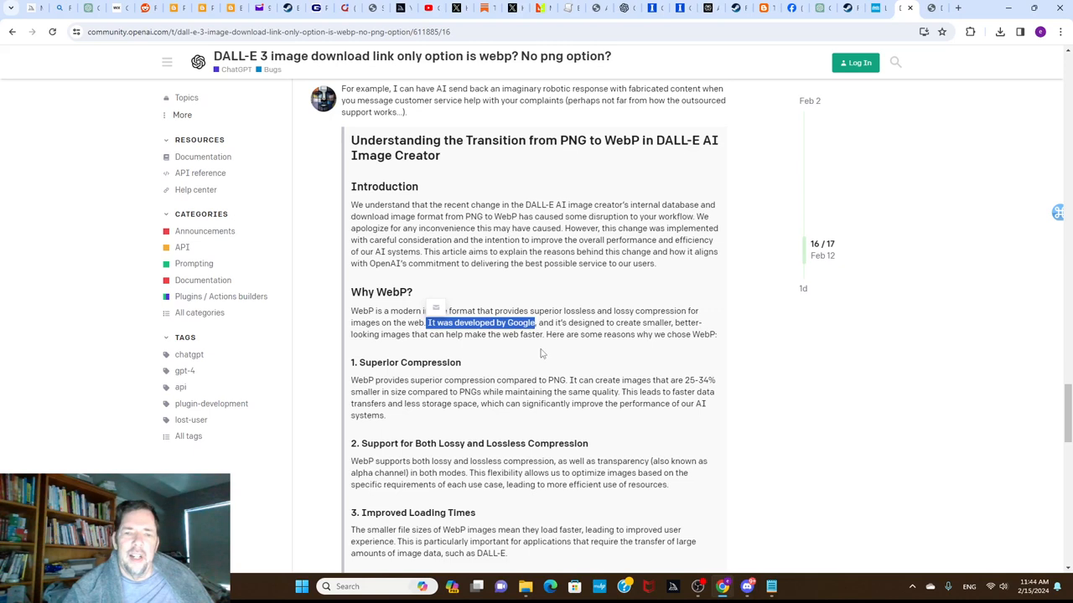
mouse_move(538, 351)
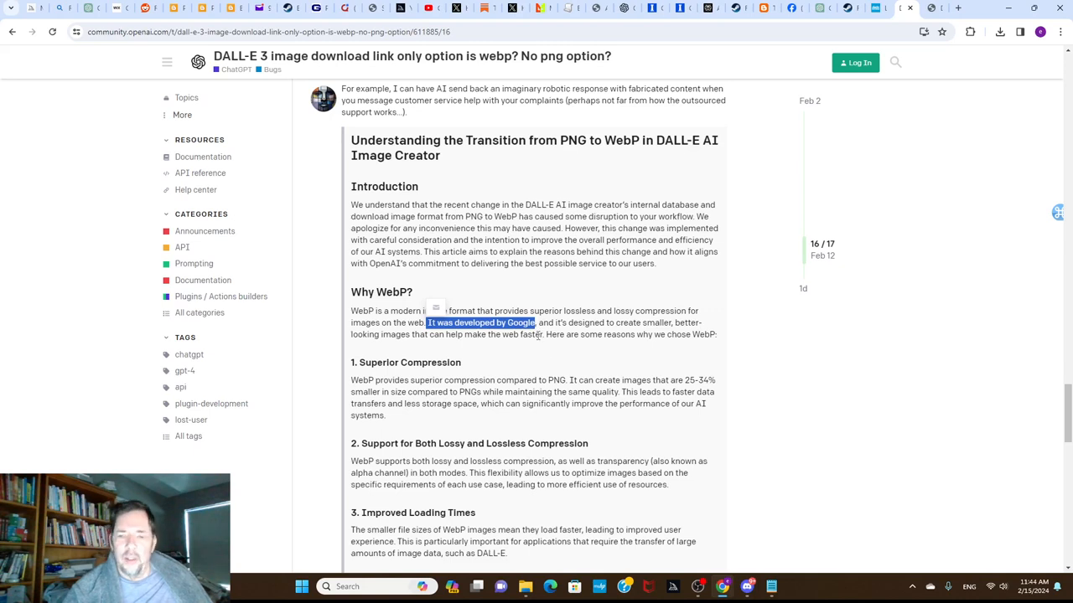